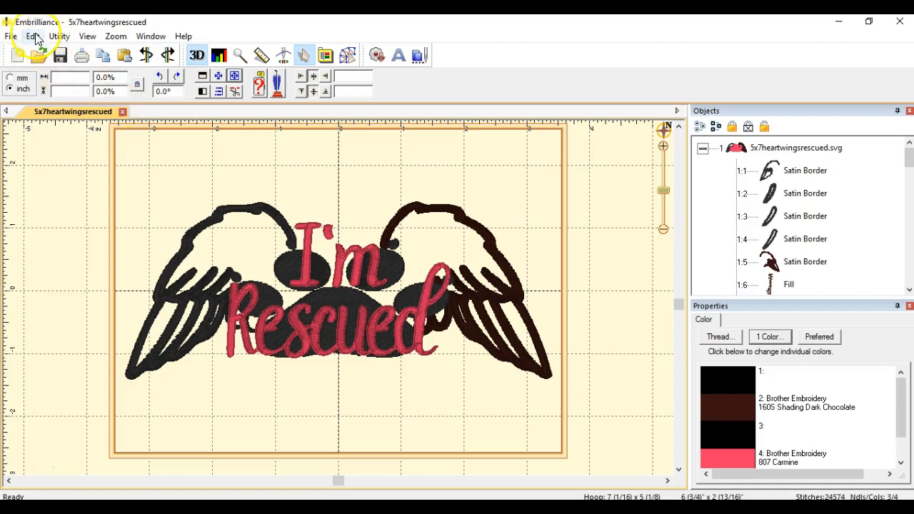
{"action": "mouse_move", "coordinate": [121, 197]}
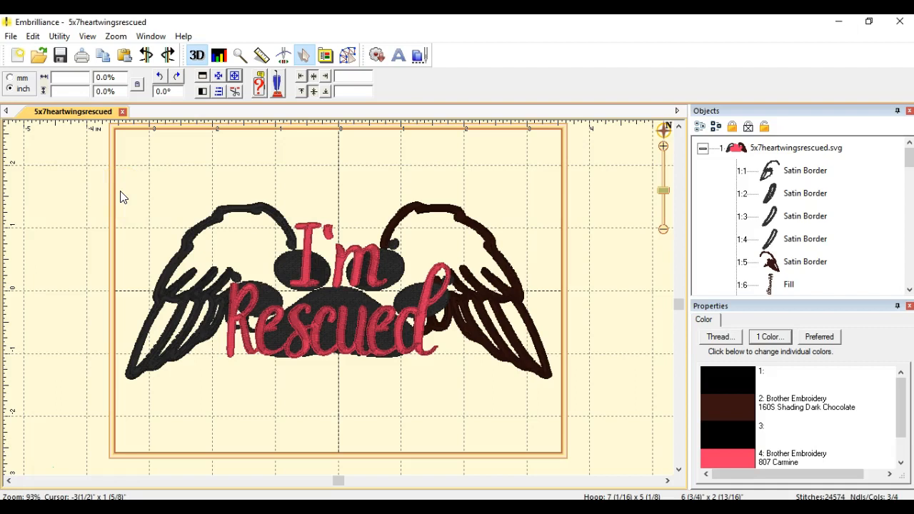
{"action": "mouse_move", "coordinate": [126, 197]}
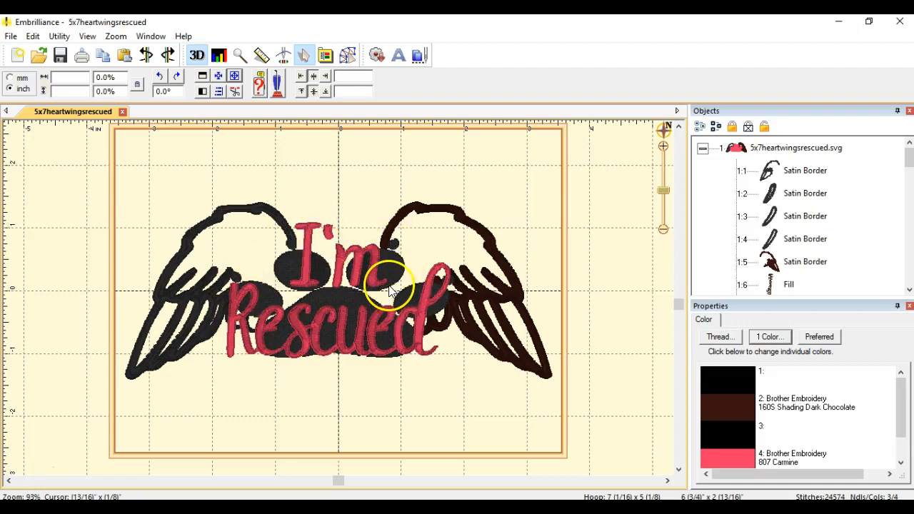
{"action": "mouse_move", "coordinate": [379, 300]}
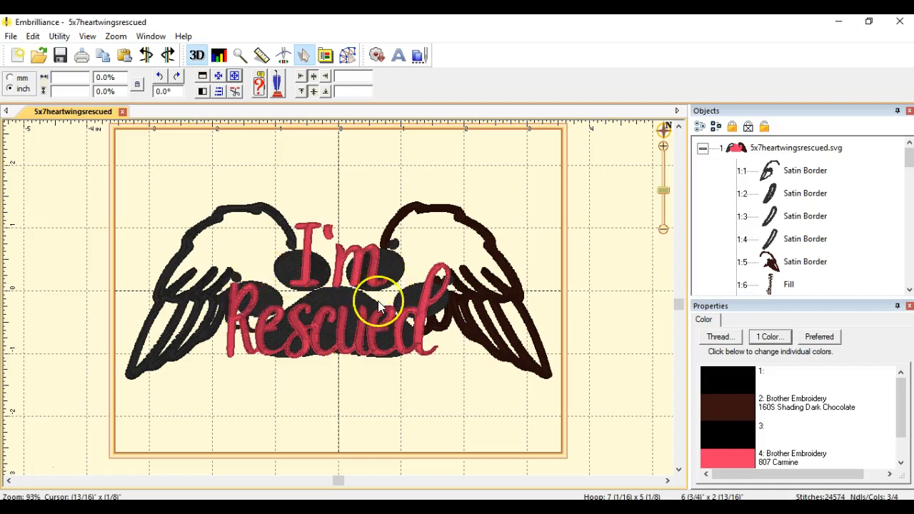
{"action": "mouse_move", "coordinate": [317, 254]}
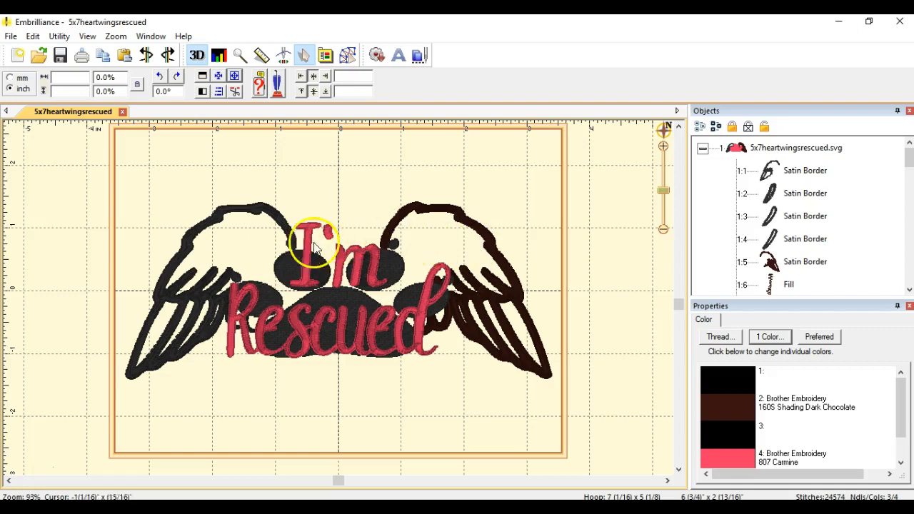
{"action": "mouse_move", "coordinate": [123, 188]}
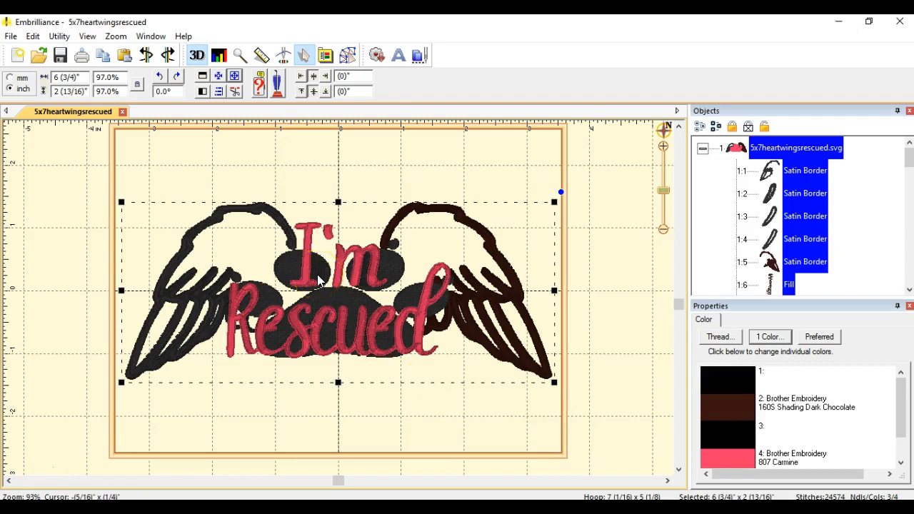
{"action": "mouse_move", "coordinate": [223, 197]}
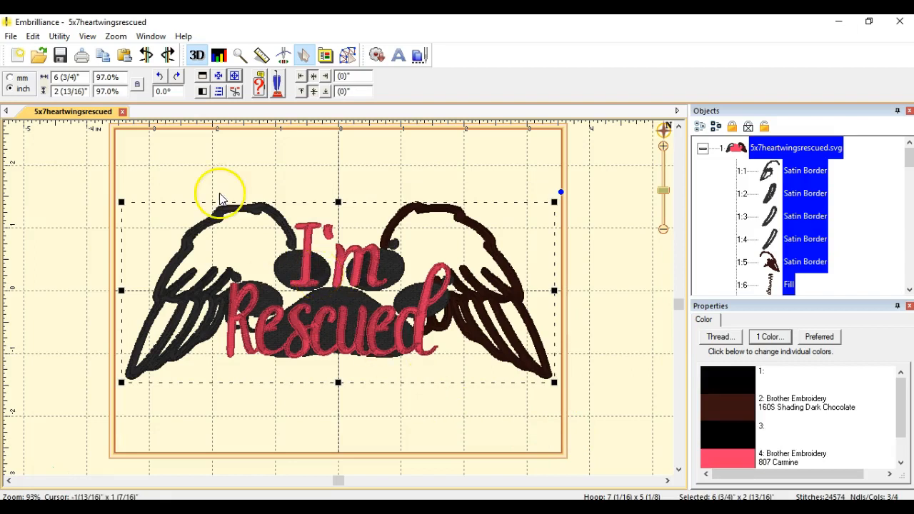
{"action": "mouse_move", "coordinate": [198, 183]}
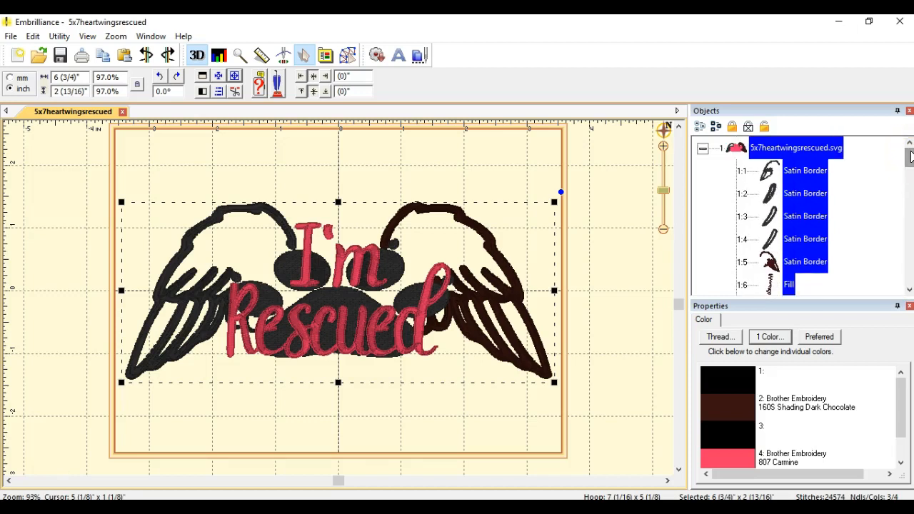
{"action": "mouse_move", "coordinate": [303, 356]}
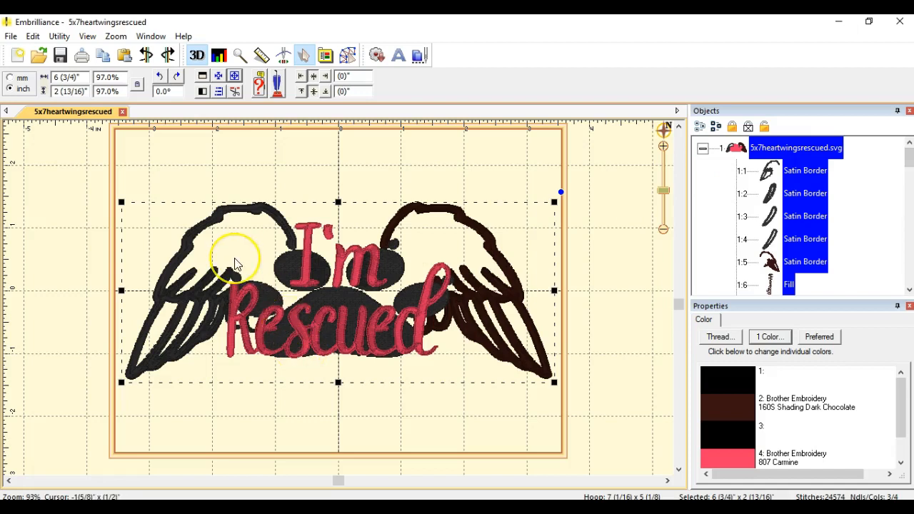
{"action": "mouse_move", "coordinate": [237, 264]}
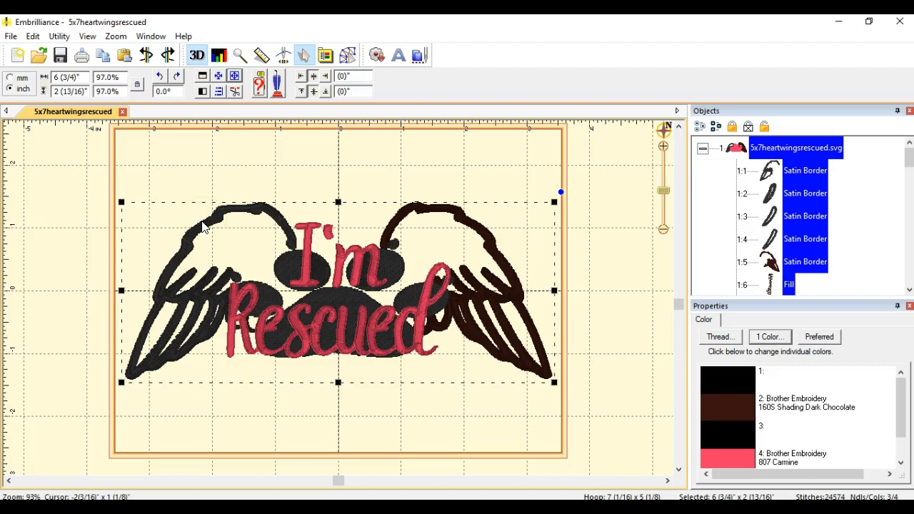
{"action": "mouse_move", "coordinate": [160, 200]}
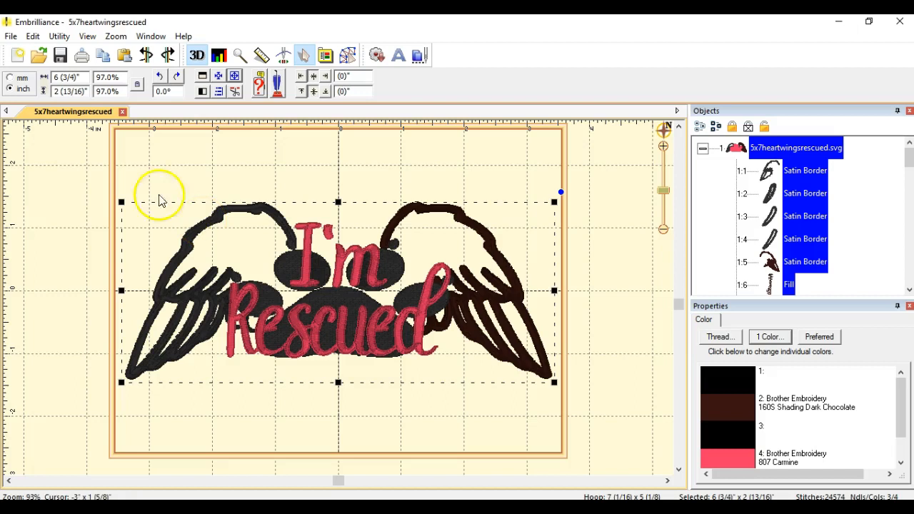
- Export the outlines as finished5x7imrescued.svg in PROJECTS, confirming replacement of the existing file
{"action": "left_click", "coordinate": [11, 36]}
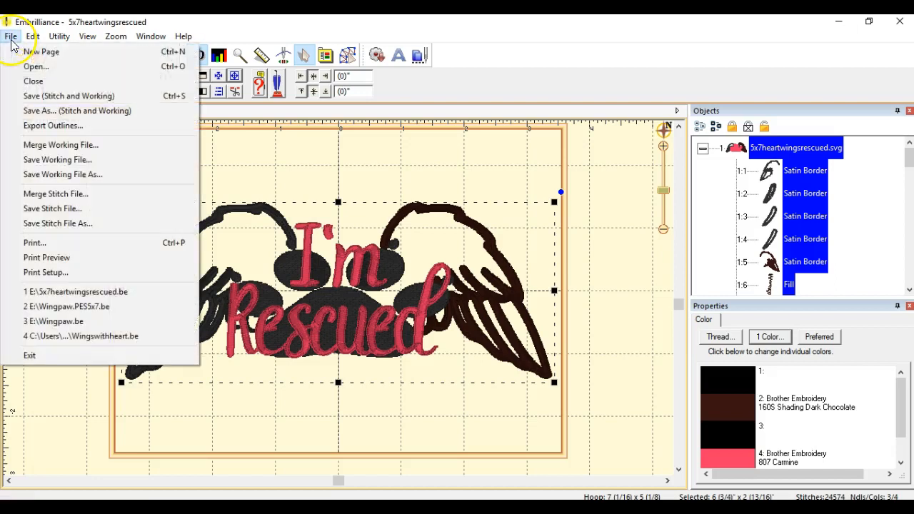
{"action": "mouse_move", "coordinate": [53, 126]}
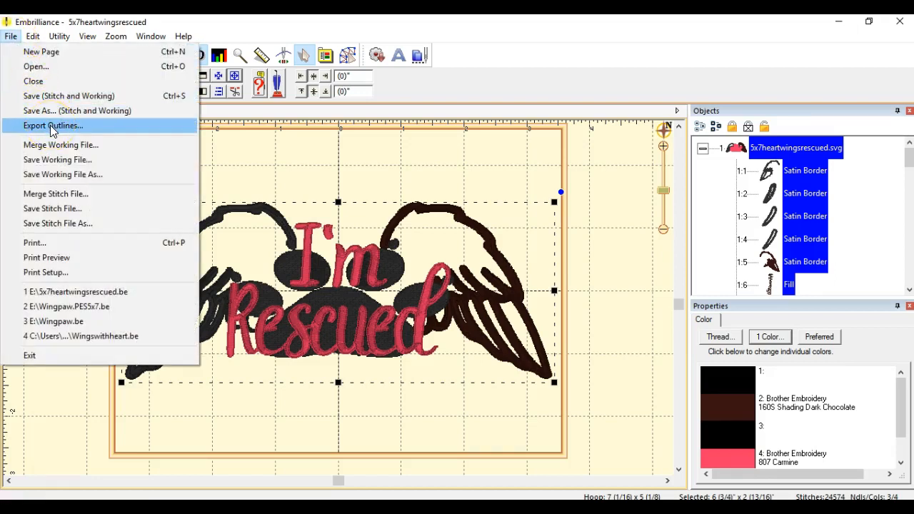
{"action": "left_click", "coordinate": [53, 125]}
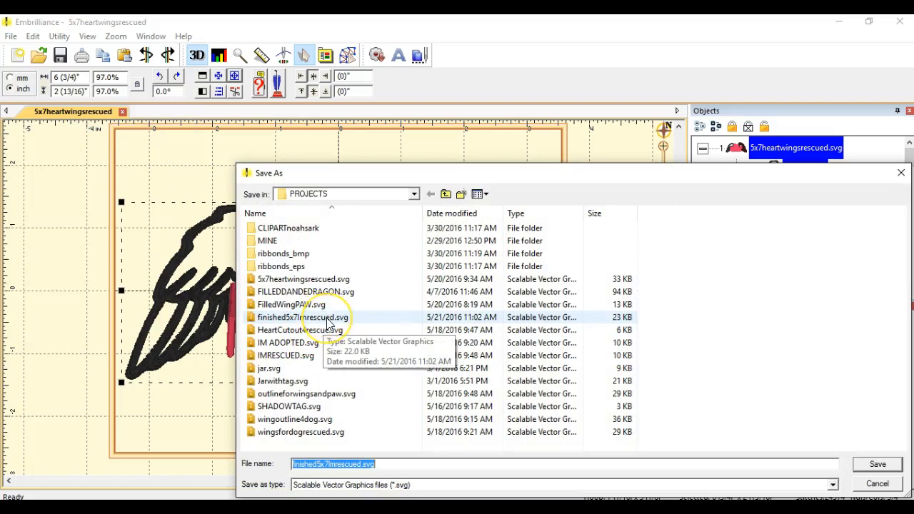
{"action": "left_click", "coordinate": [878, 464]}
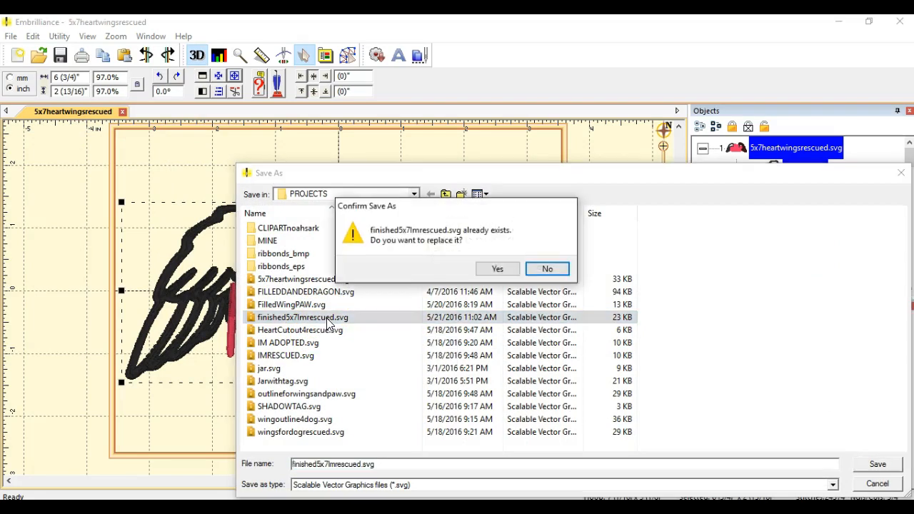
{"action": "left_click", "coordinate": [497, 268]}
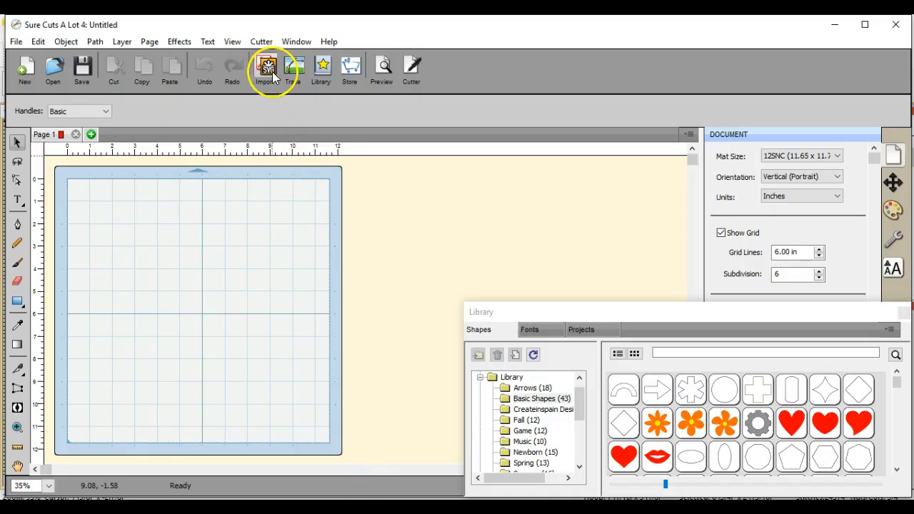
- Import finished5x7imrescued.svg from the PROJECTS folder onto the cutting mat
{"action": "left_click", "coordinate": [265, 66]}
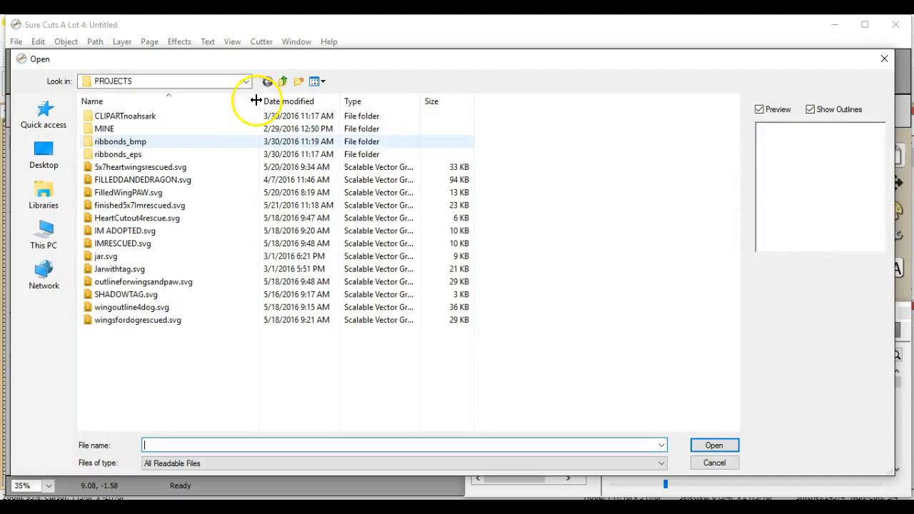
{"action": "left_click", "coordinate": [714, 446]}
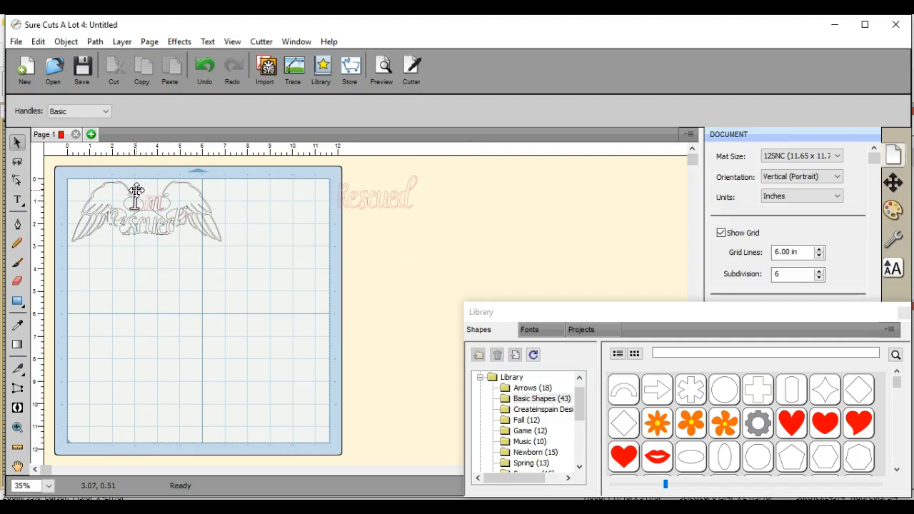
- Drag the small centre shape away from the wings to the right edge of the mat
{"action": "left_click", "coordinate": [131, 199]}
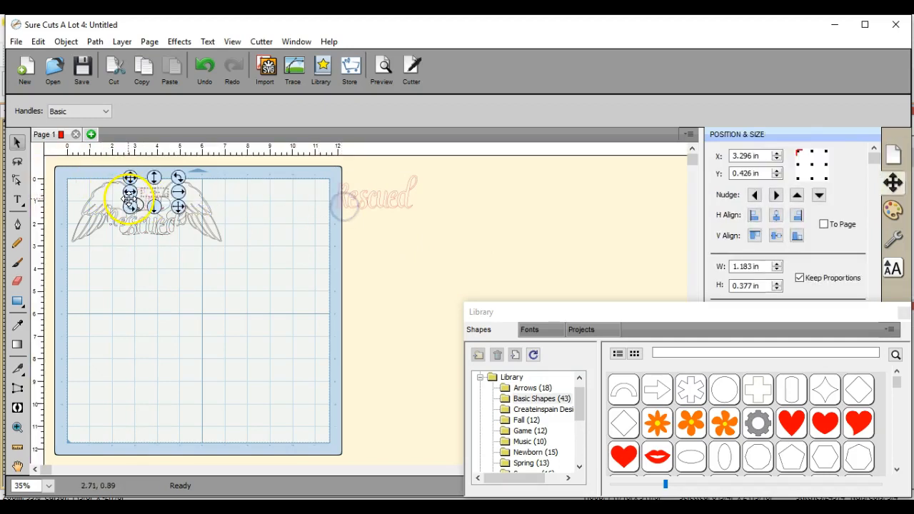
{"action": "left_click_drag", "start_coordinate": [131, 199], "coordinate": [137, 178]}
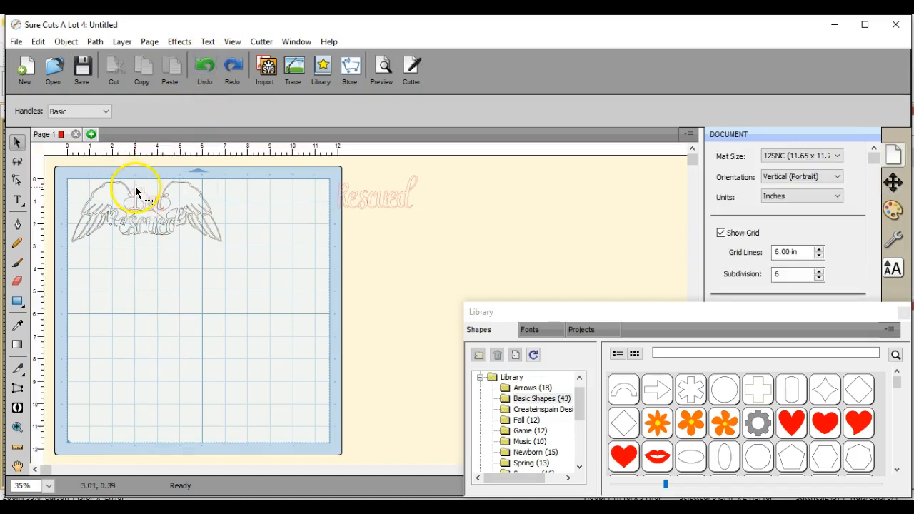
{"action": "left_click", "coordinate": [142, 197]}
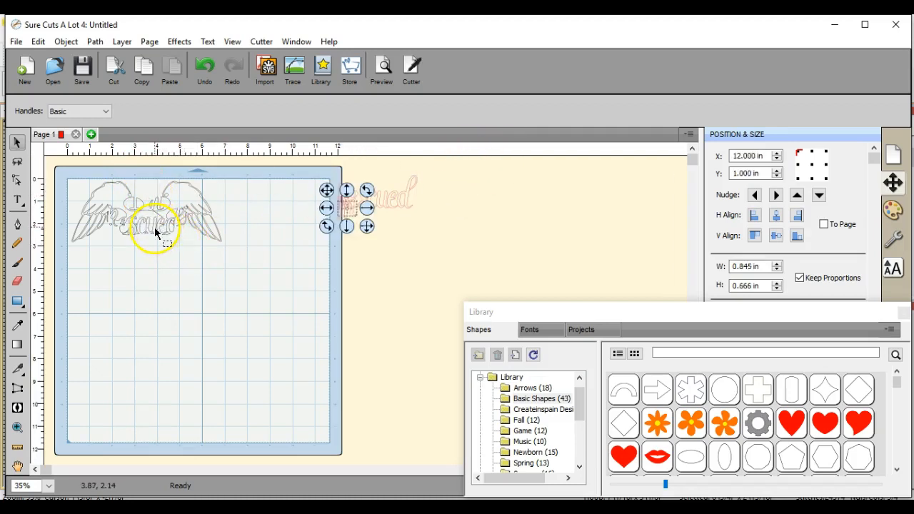
{"action": "mouse_move", "coordinate": [140, 240]}
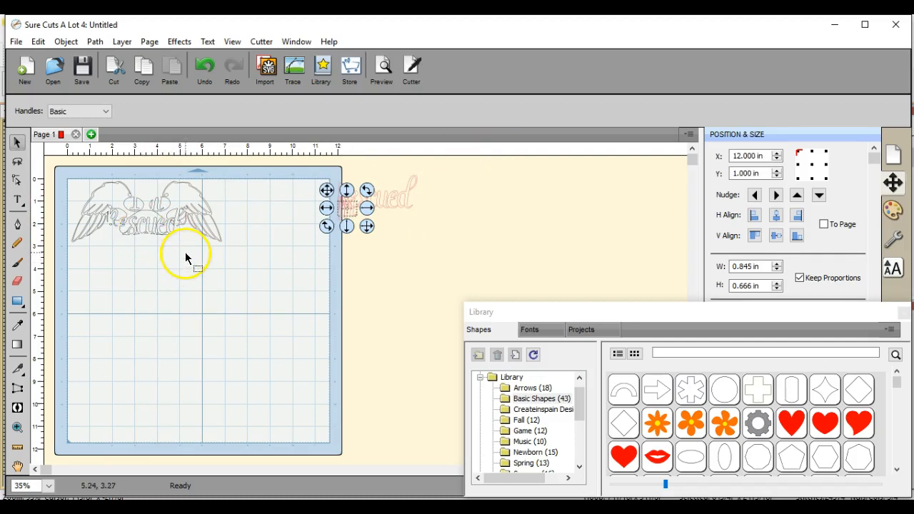
- Zoom to 100 percent and drag the three small curved strokes below the left wing
{"action": "left_click", "coordinate": [48, 486]}
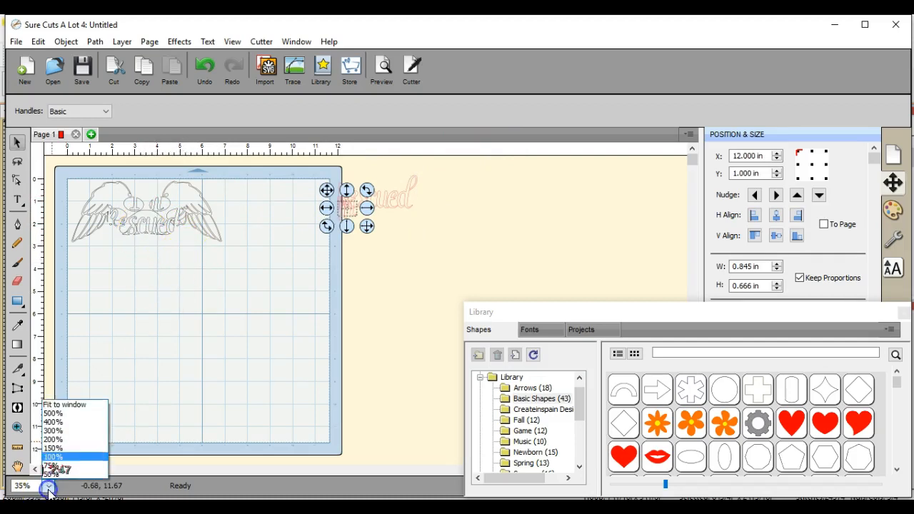
{"action": "left_click", "coordinate": [55, 457]}
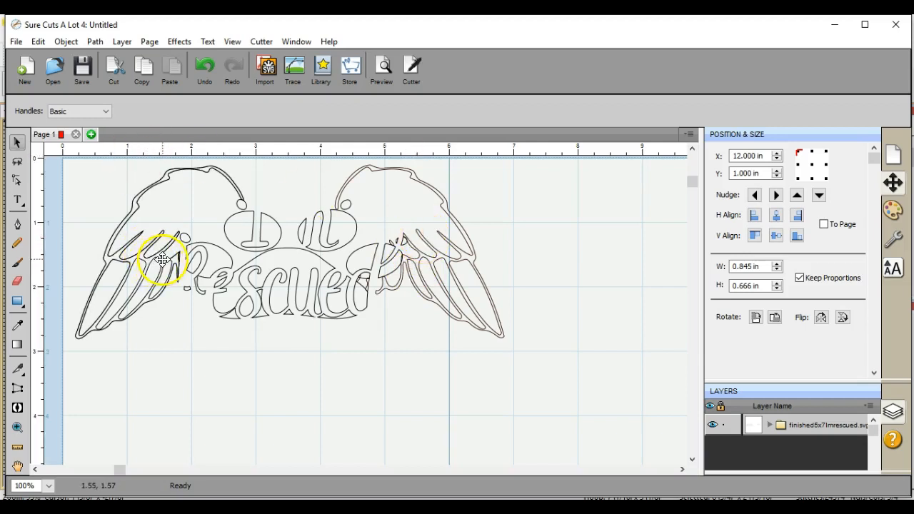
{"action": "left_click", "coordinate": [160, 257]}
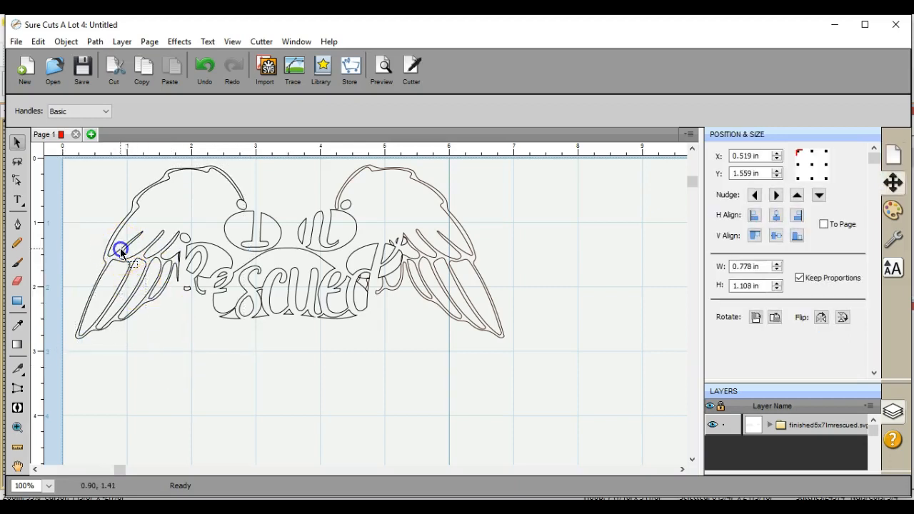
{"action": "left_click_drag", "start_coordinate": [121, 250], "coordinate": [121, 371]}
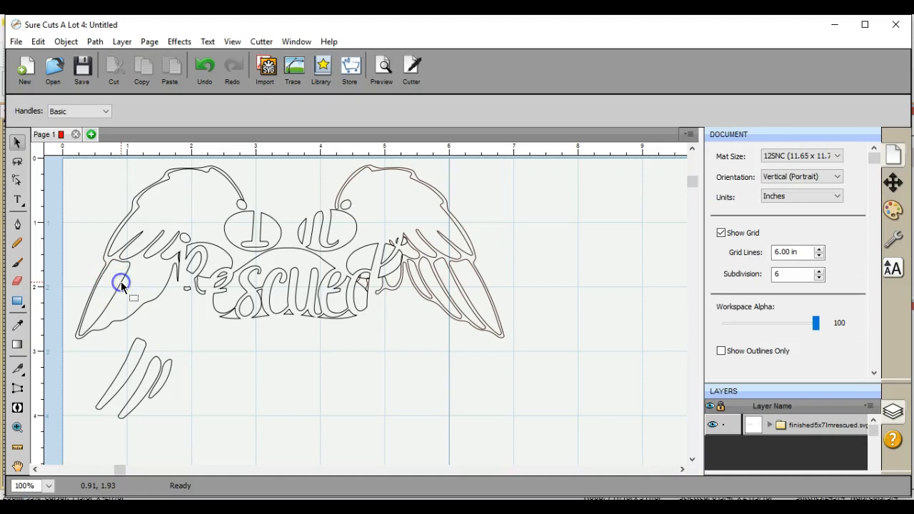
- Move the three strokes to the lower right, then marquee-select the left part of the design
{"action": "left_click", "coordinate": [122, 286]}
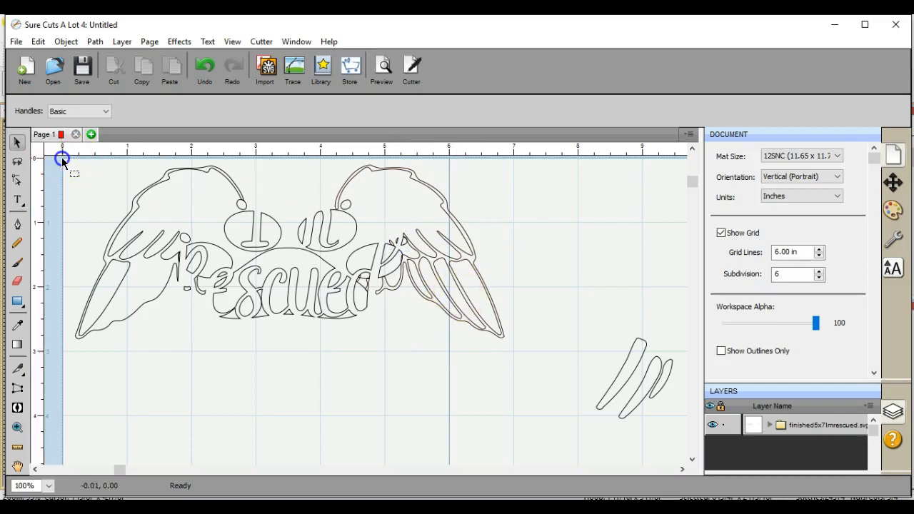
{"action": "left_click_drag", "start_coordinate": [63, 159], "coordinate": [263, 372]}
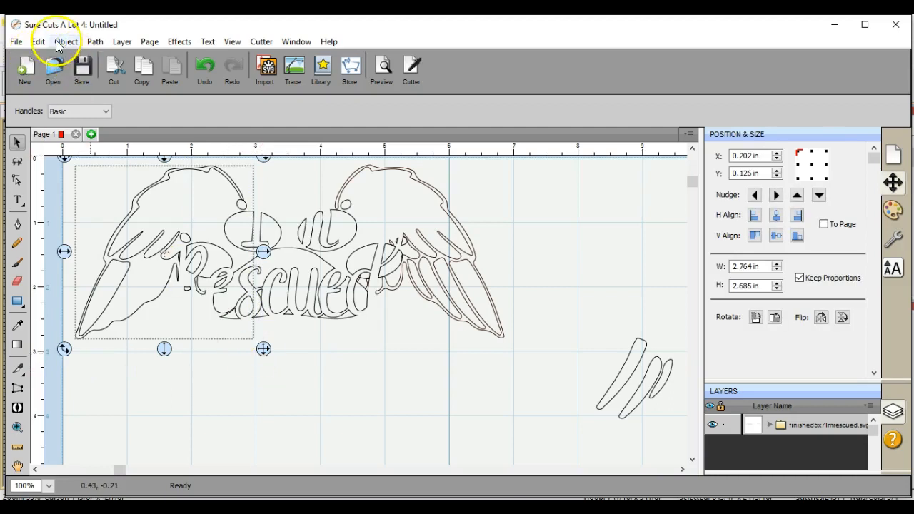
- Break apart the selected left-side outlines into separate pieces via Object > Break Apart
{"action": "left_click", "coordinate": [65, 40]}
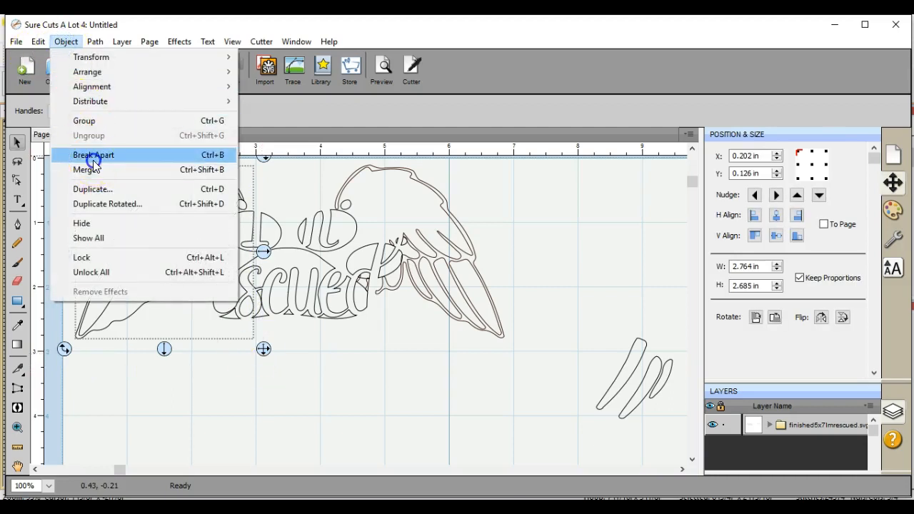
{"action": "left_click", "coordinate": [93, 154]}
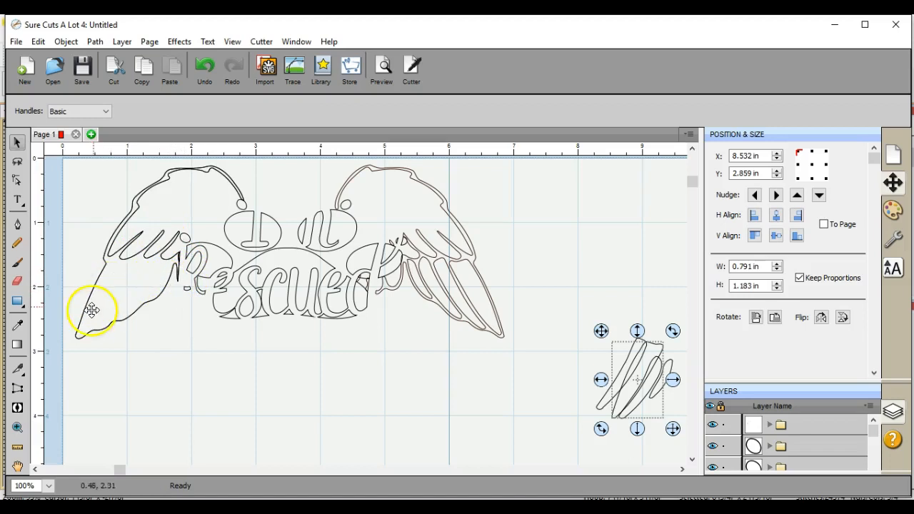
{"action": "mouse_move", "coordinate": [163, 251]}
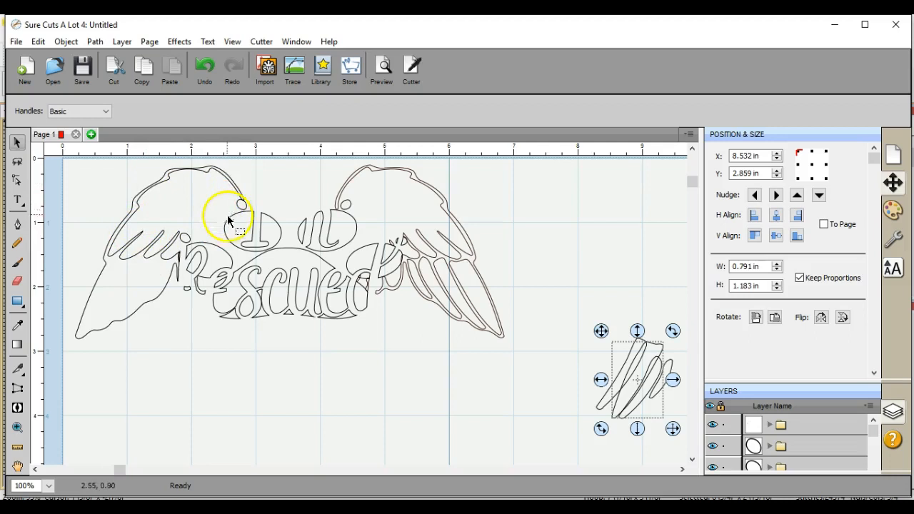
{"action": "mouse_move", "coordinate": [186, 200]}
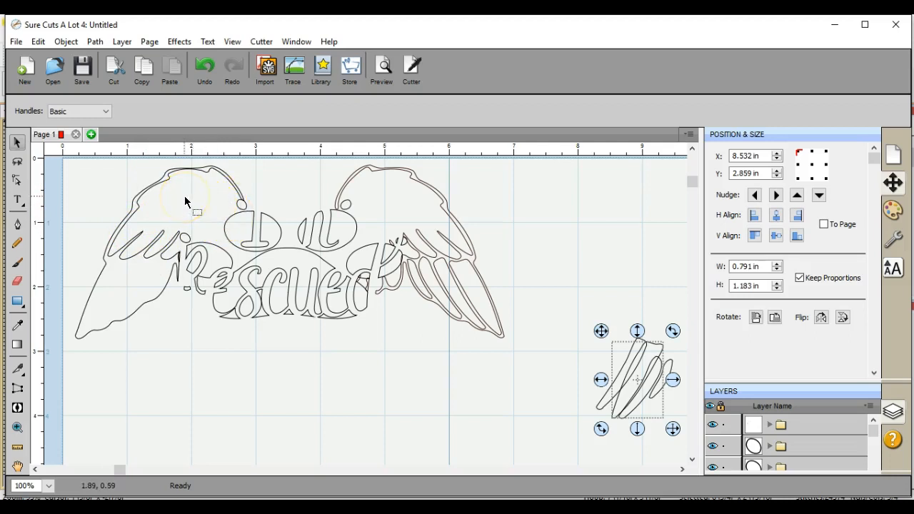
{"action": "mouse_move", "coordinate": [389, 355]}
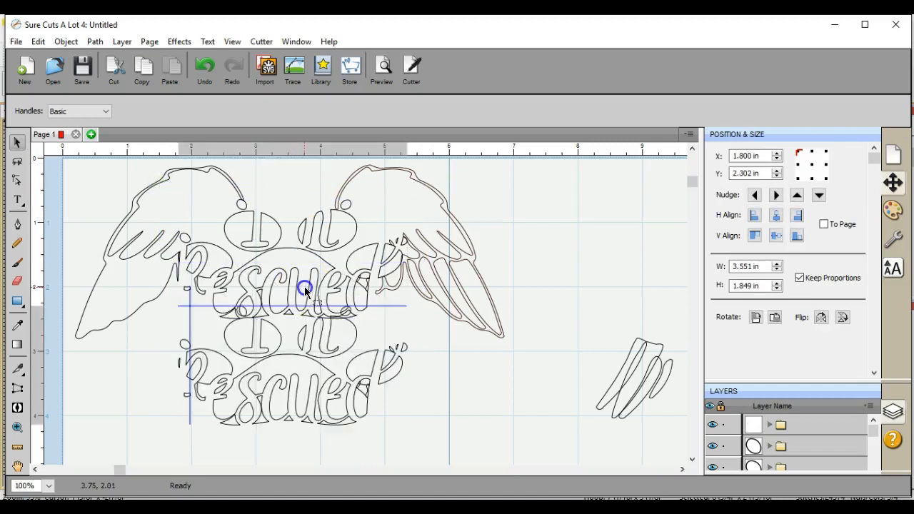
- Drag the RESCUED lettering below the wings and move stray fragments to the left wing and right-side strokes
{"action": "left_click_drag", "start_coordinate": [305, 289], "coordinate": [312, 303]}
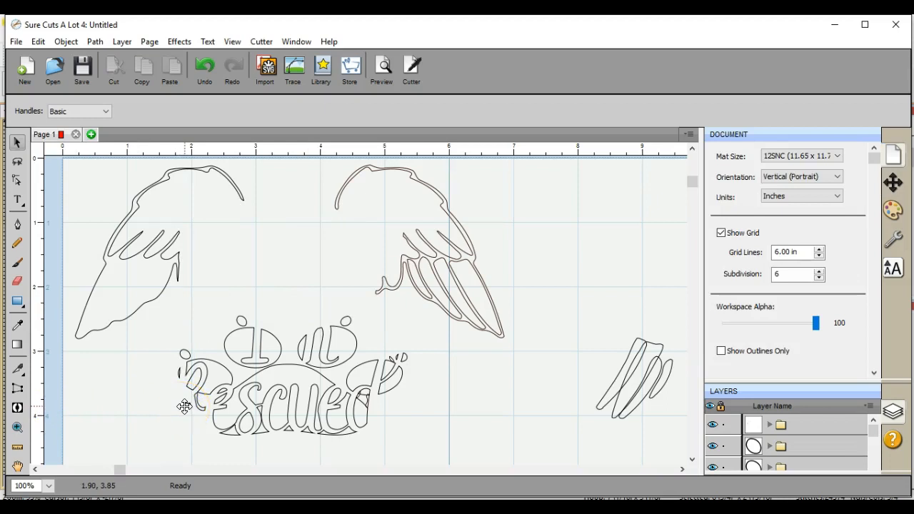
{"action": "left_click", "coordinate": [186, 398]}
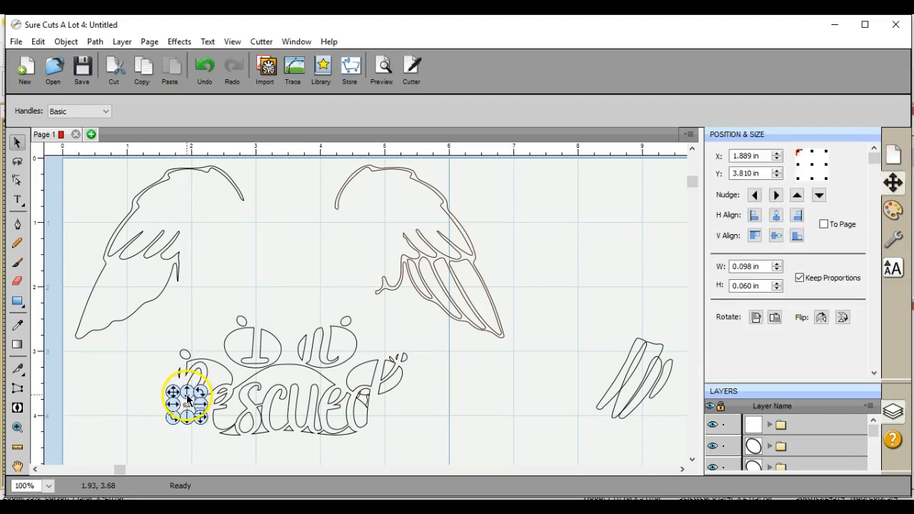
{"action": "left_click_drag", "start_coordinate": [187, 397], "coordinate": [189, 249]}
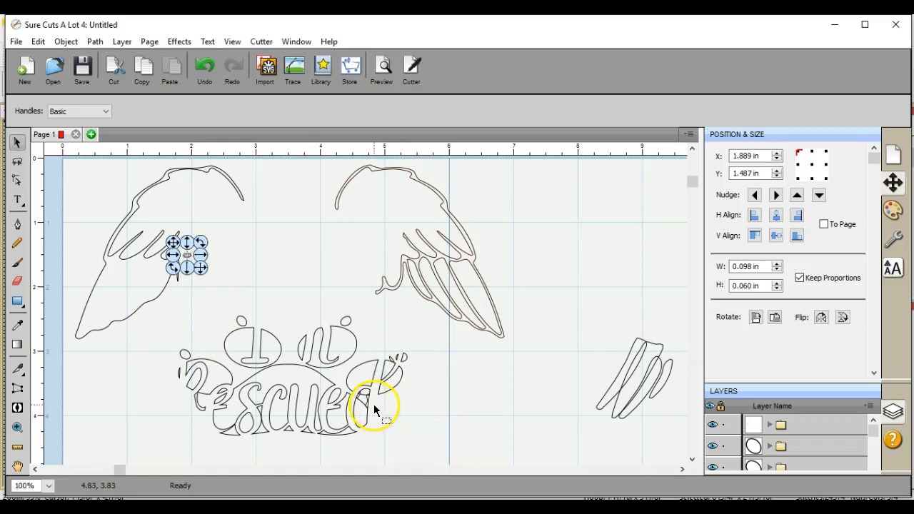
{"action": "mouse_move", "coordinate": [368, 403]}
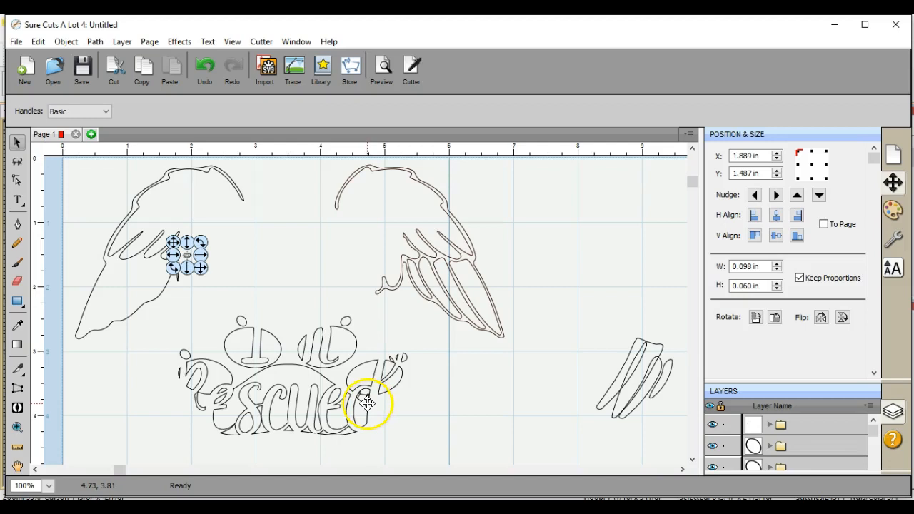
{"action": "left_click_drag", "start_coordinate": [369, 403], "coordinate": [621, 377]}
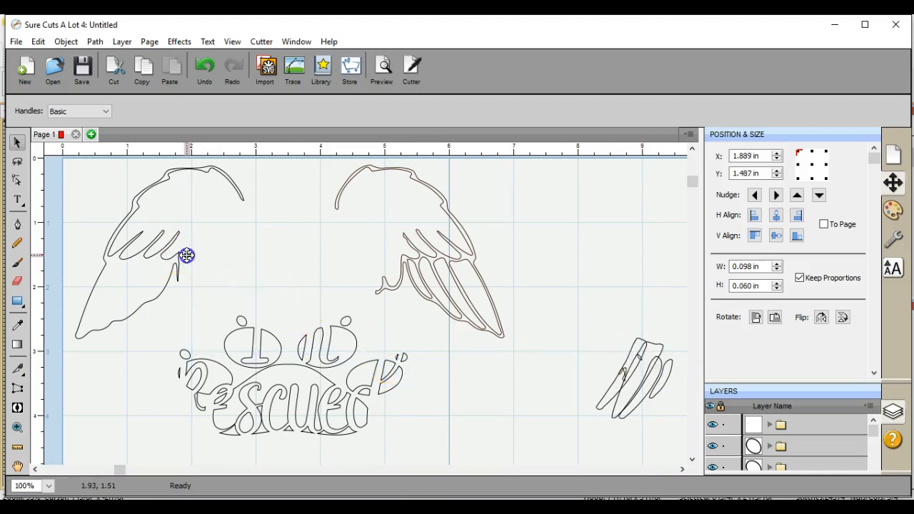
{"action": "left_click", "coordinate": [632, 365]}
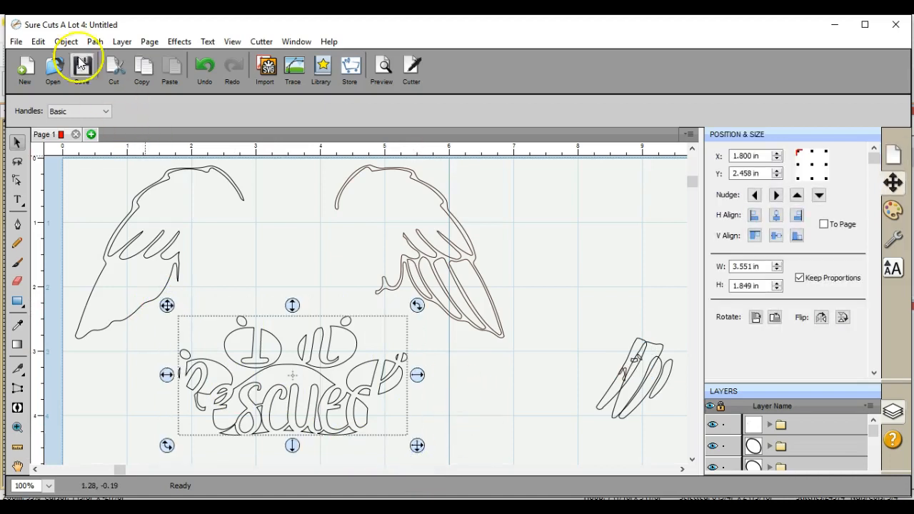
- Group the RESCUED lettering pieces, place the group off to the right, and select the right wing
{"action": "left_click", "coordinate": [66, 41]}
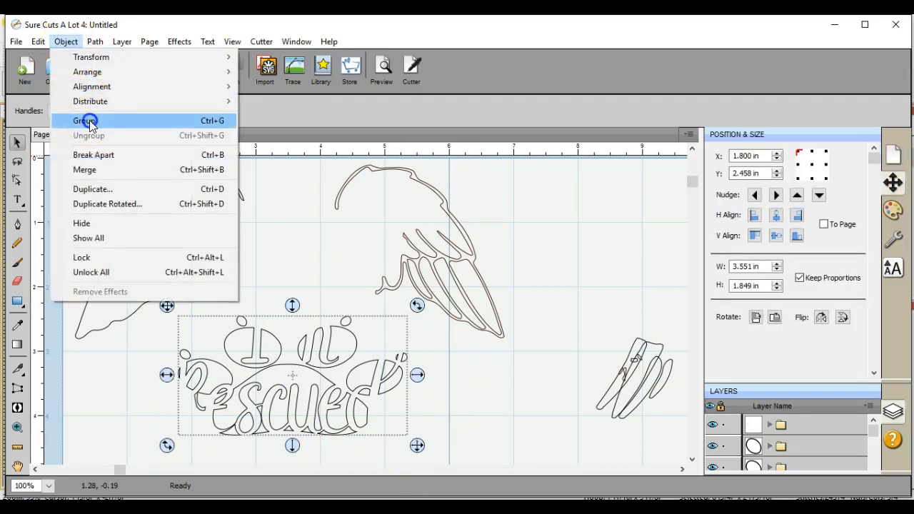
{"action": "left_click", "coordinate": [86, 120]}
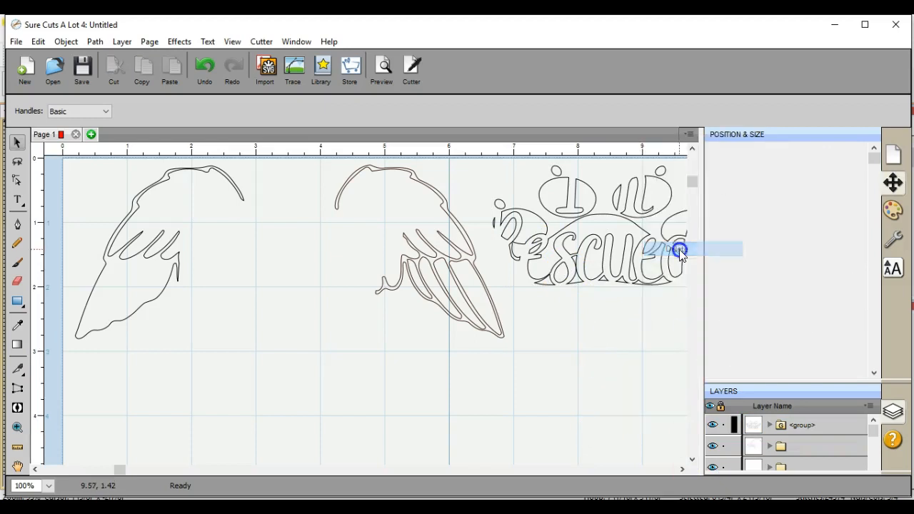
{"action": "left_click", "coordinate": [895, 154]}
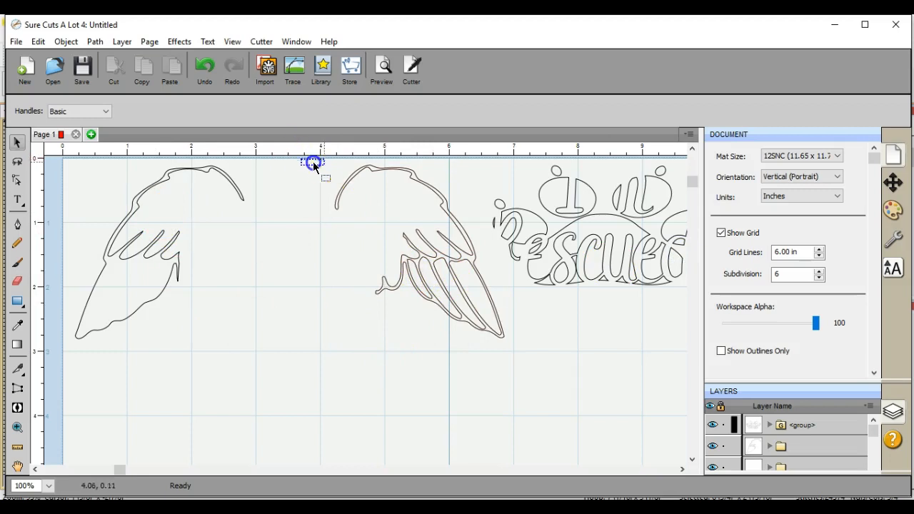
{"action": "left_click", "coordinate": [414, 250]}
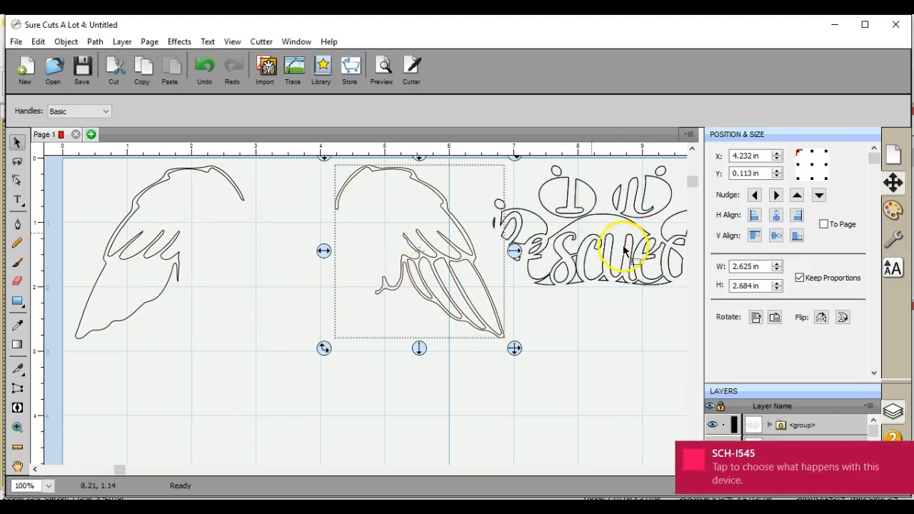
- Select the right wing's inner feather strokes and loose strokes and delete them
{"action": "left_click", "coordinate": [66, 40]}
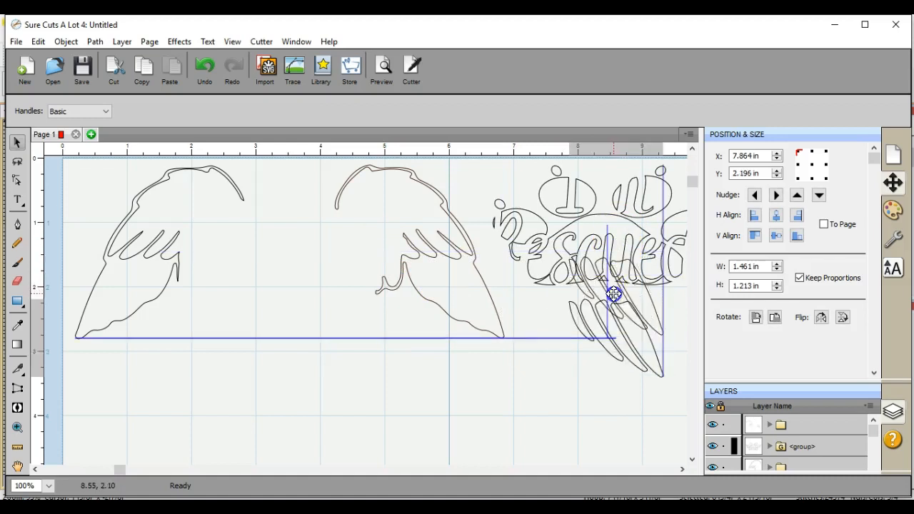
{"action": "right_click", "coordinate": [614, 294]}
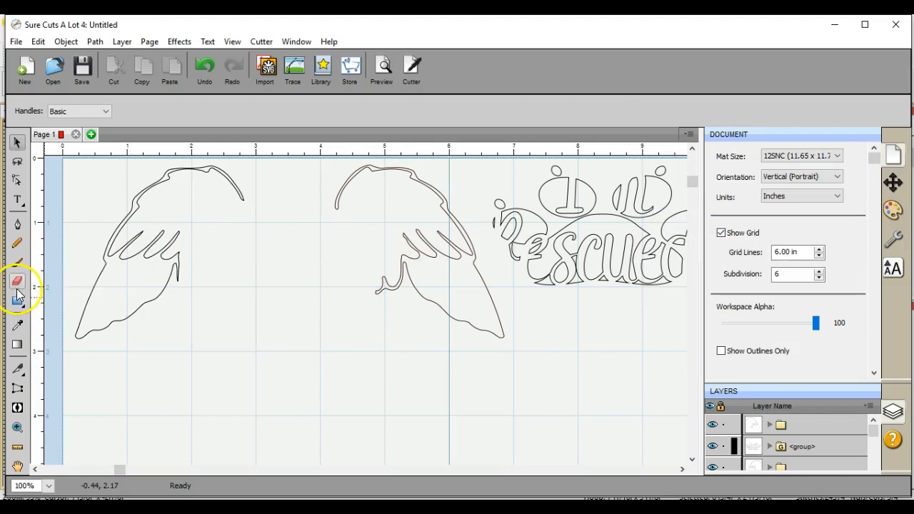
- With the Eraser, cut gaps in the left wing outline, undoing one wrong erase
{"action": "left_click", "coordinate": [18, 280]}
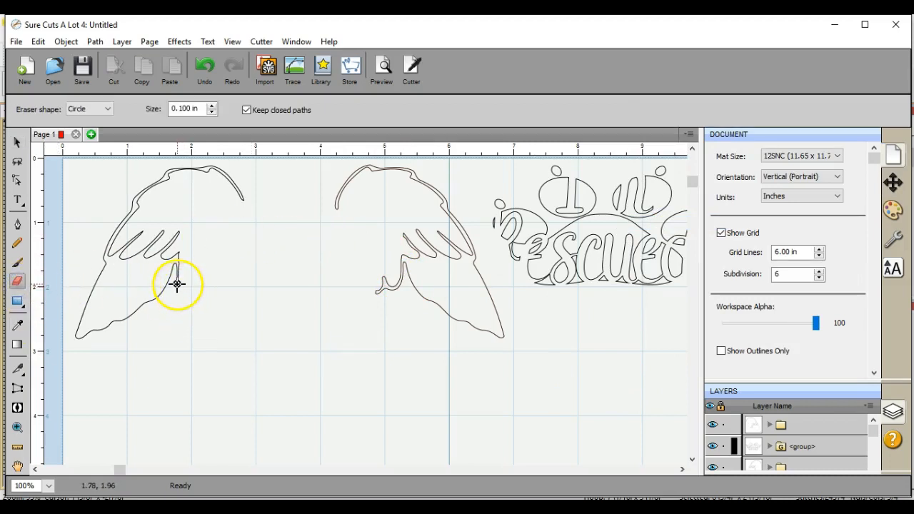
{"action": "mouse_move", "coordinate": [234, 256]}
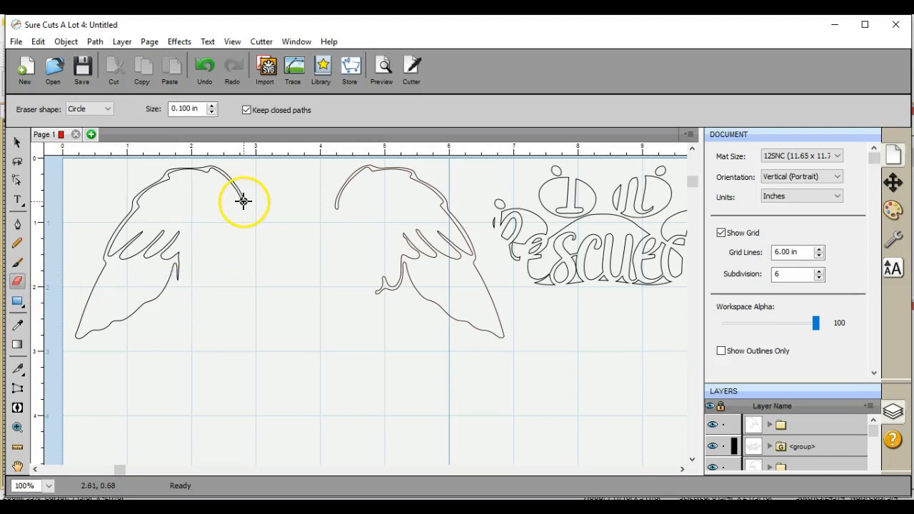
{"action": "mouse_move", "coordinate": [237, 264]}
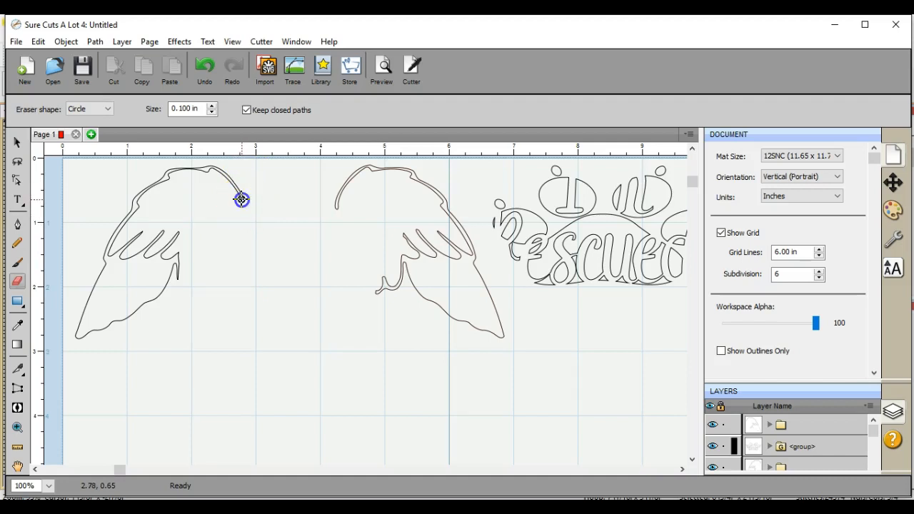
{"action": "mouse_move", "coordinate": [197, 223]}
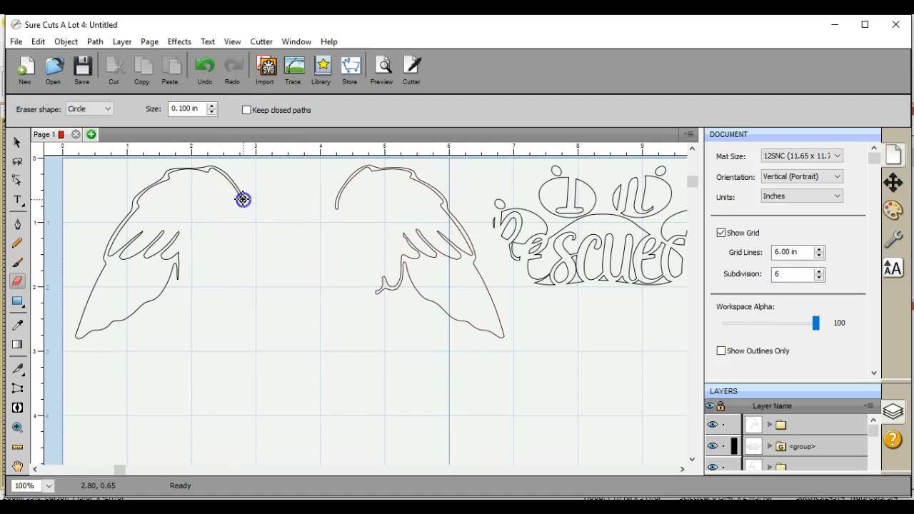
{"action": "left_click", "coordinate": [204, 68]}
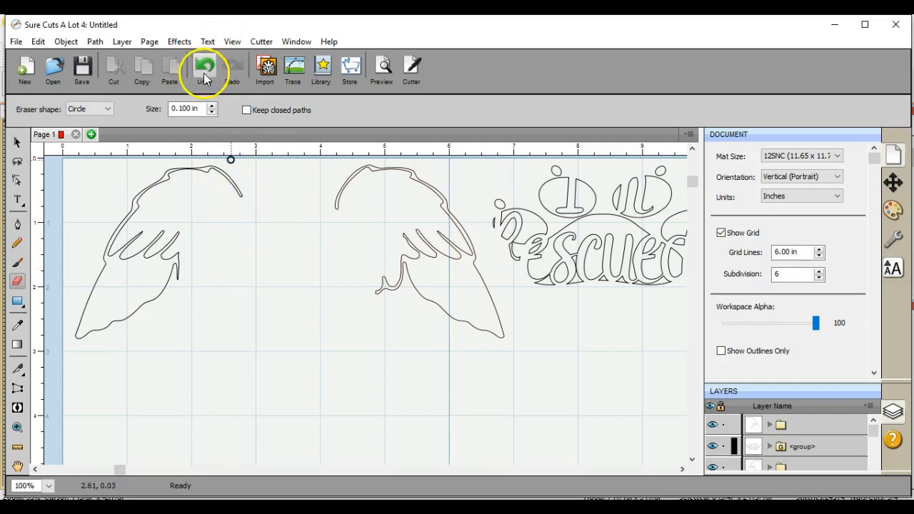
{"action": "left_click", "coordinate": [204, 64]}
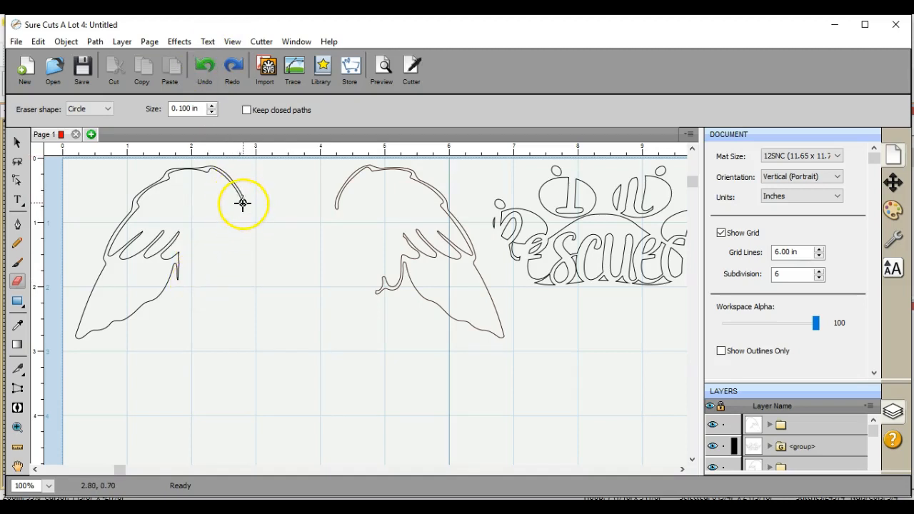
{"action": "mouse_move", "coordinate": [239, 257]}
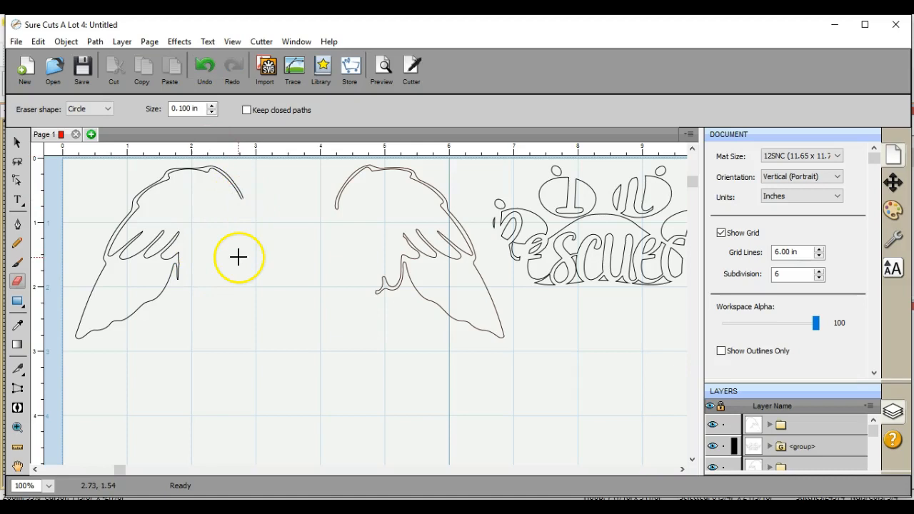
{"action": "mouse_move", "coordinate": [177, 280]}
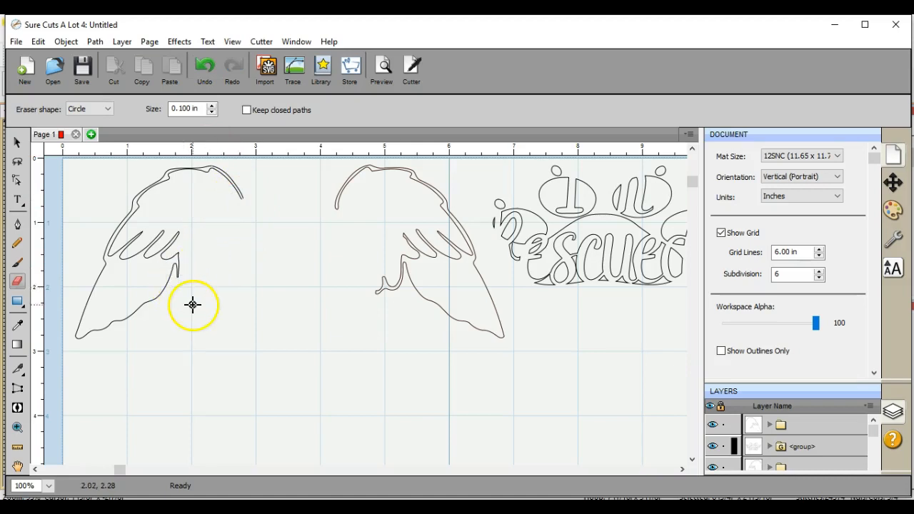
{"action": "left_click", "coordinate": [17, 143]}
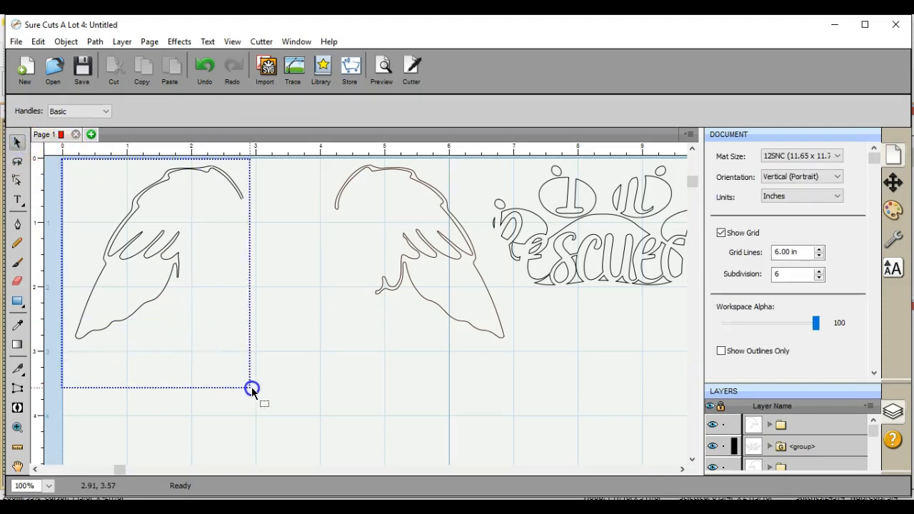
- Pull the left wing's lower feather section off and place it below the wing
{"action": "left_click", "coordinate": [157, 250]}
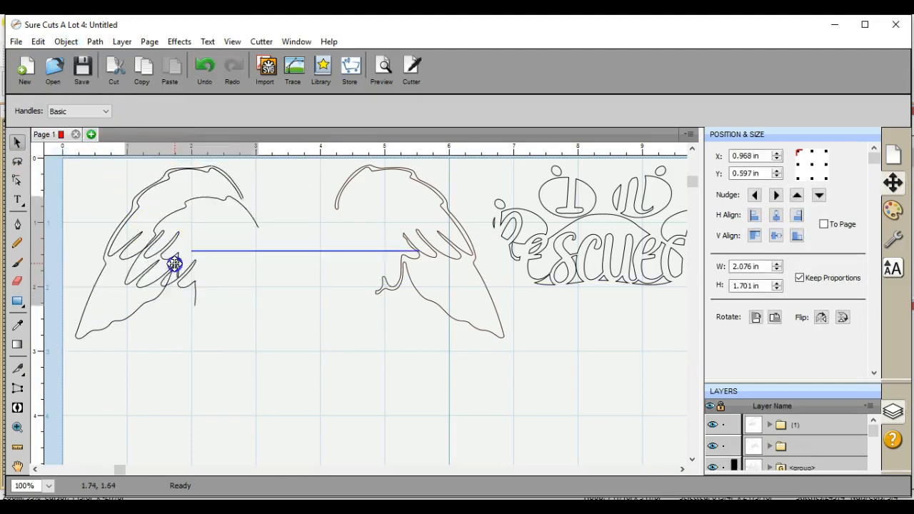
{"action": "left_click_drag", "start_coordinate": [174, 263], "coordinate": [225, 328]}
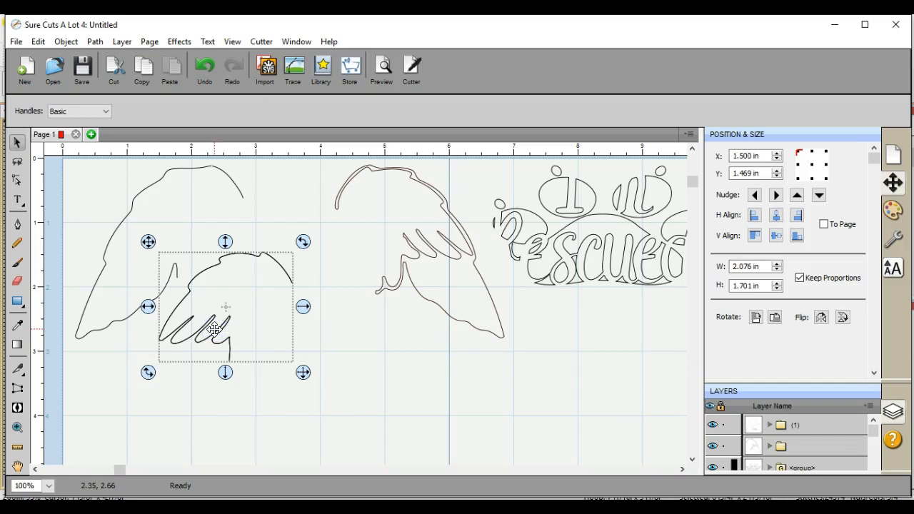
{"action": "left_click", "coordinate": [204, 69]}
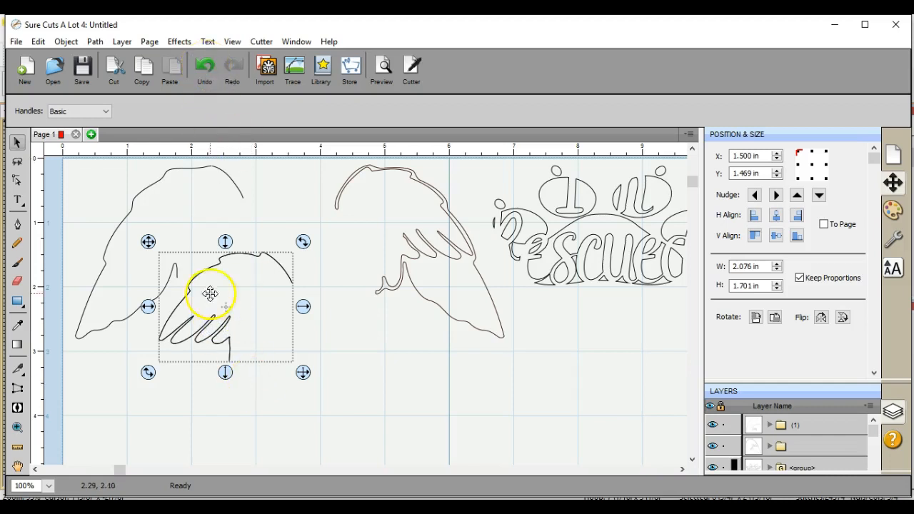
{"action": "left_click_drag", "start_coordinate": [211, 293], "coordinate": [279, 364]}
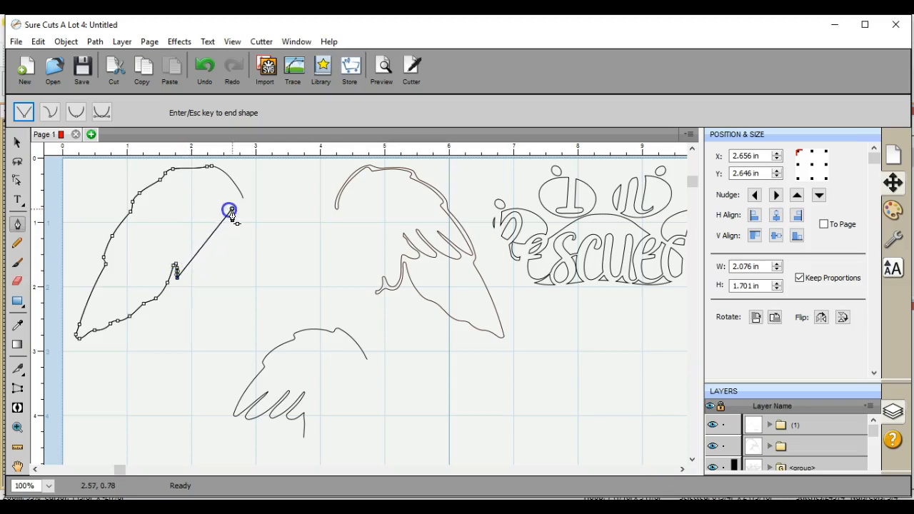
- Draw a straight edge joining the open ends of the left wing's top outline
{"action": "left_click_drag", "start_coordinate": [230, 211], "coordinate": [240, 198]}
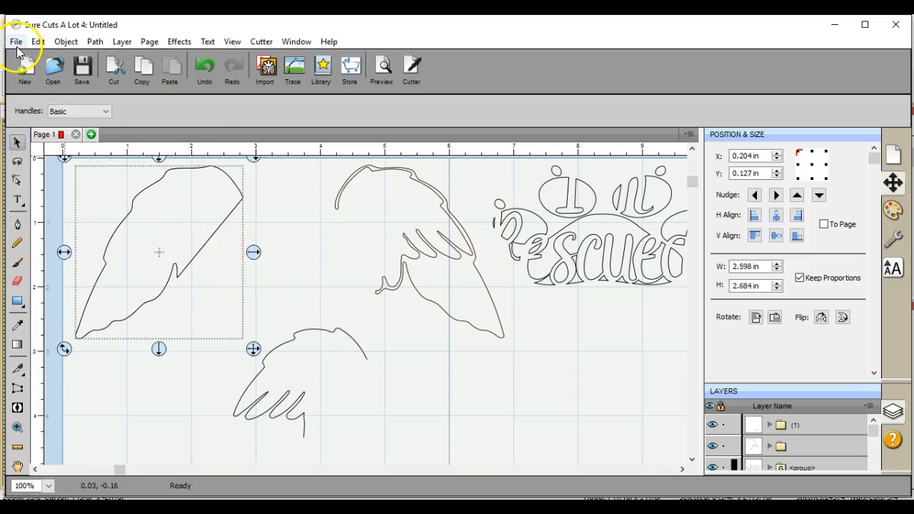
- Start Save As and choose the MYSTICK (E:) drive as the location
{"action": "left_click", "coordinate": [15, 40]}
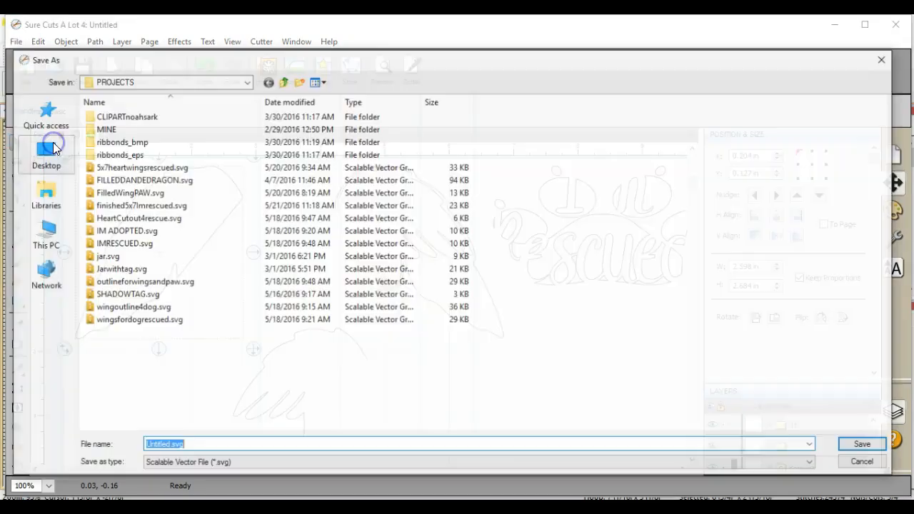
{"action": "left_click", "coordinate": [246, 81]}
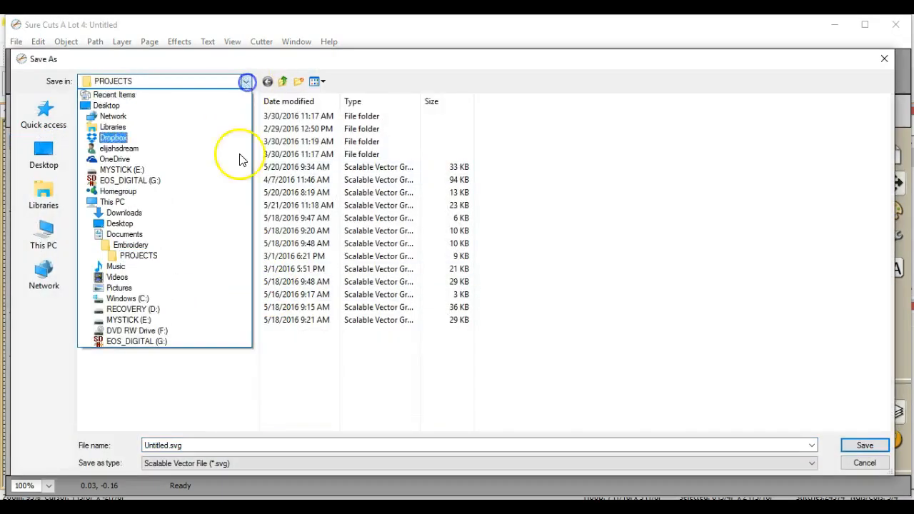
{"action": "left_click", "coordinate": [122, 168]}
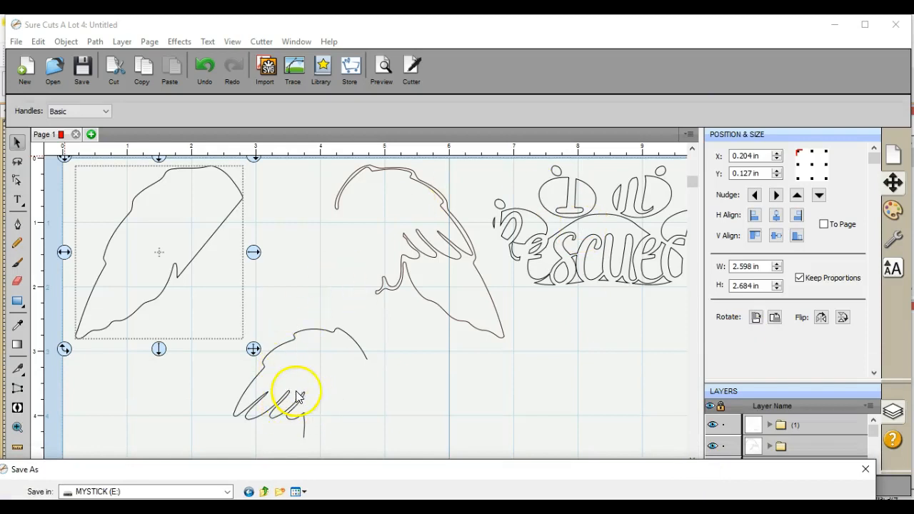
{"action": "mouse_move", "coordinate": [209, 256]}
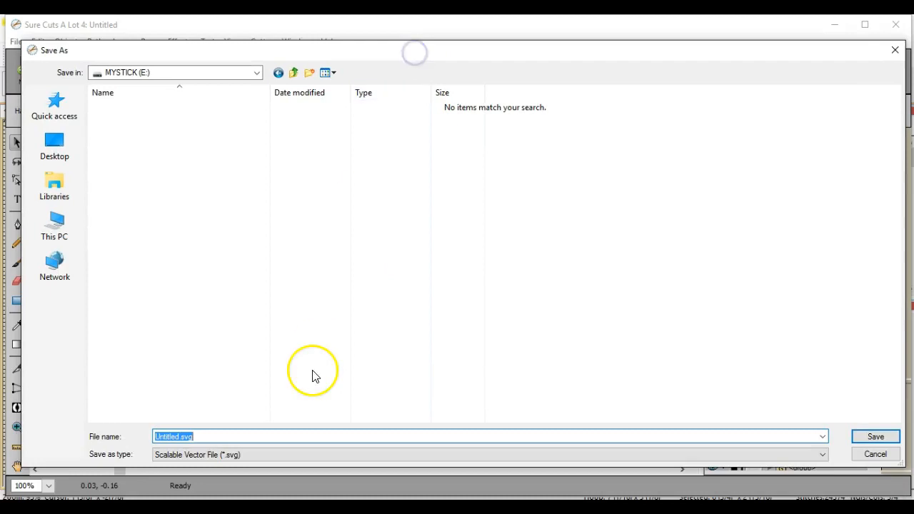
- Name the file 'applique piecespawwings', set type FCM and save it
{"action": "type", "text": "a"}
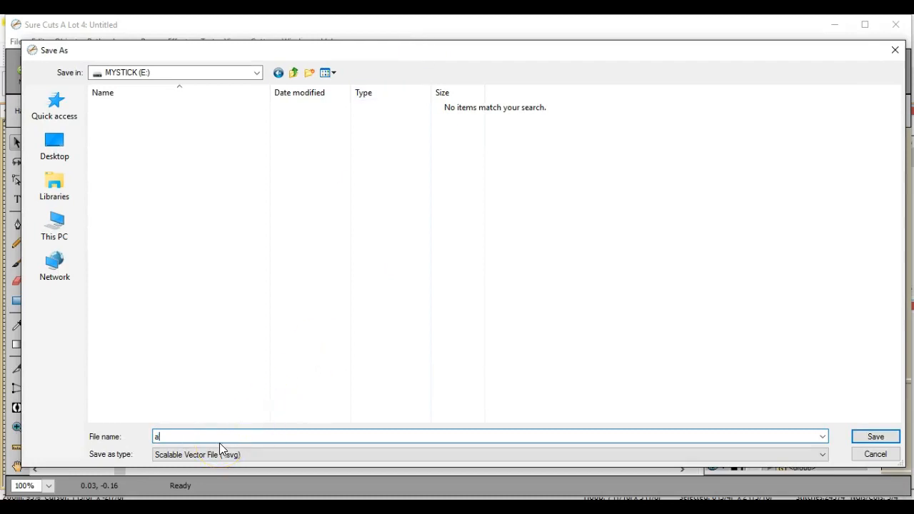
{"action": "type", "text": "pplique"}
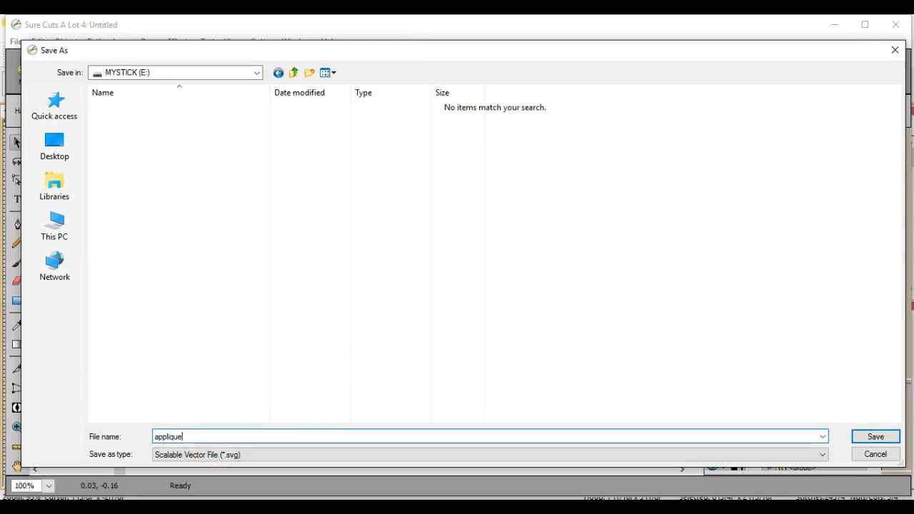
{"action": "type", "text": "pieces"}
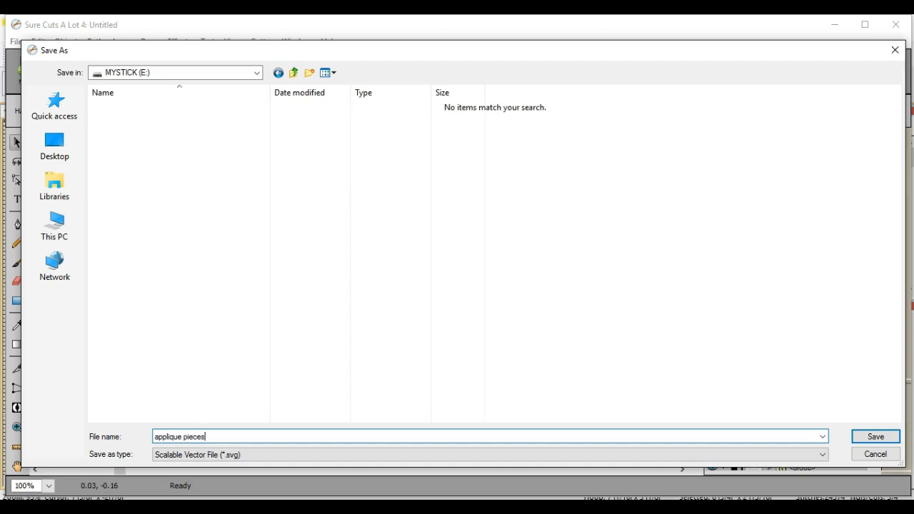
{"action": "type", "text": "pawwings"}
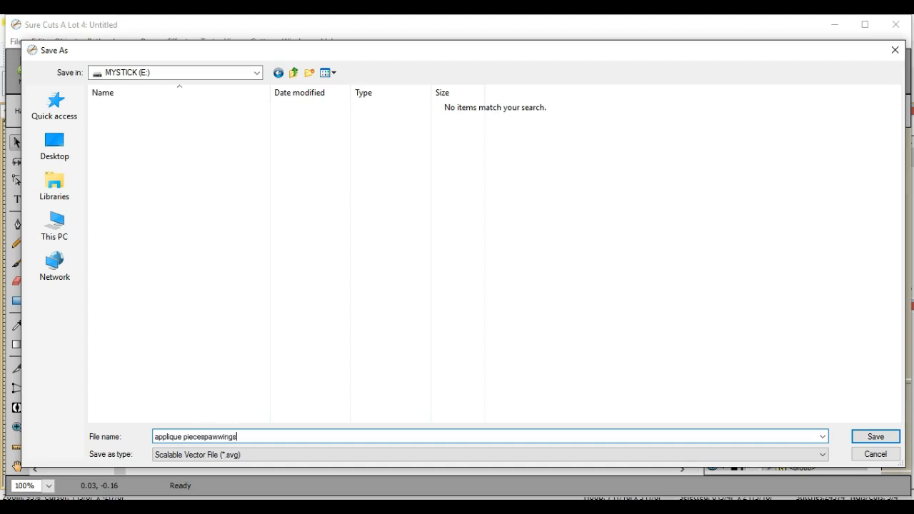
{"action": "mouse_move", "coordinate": [280, 379]}
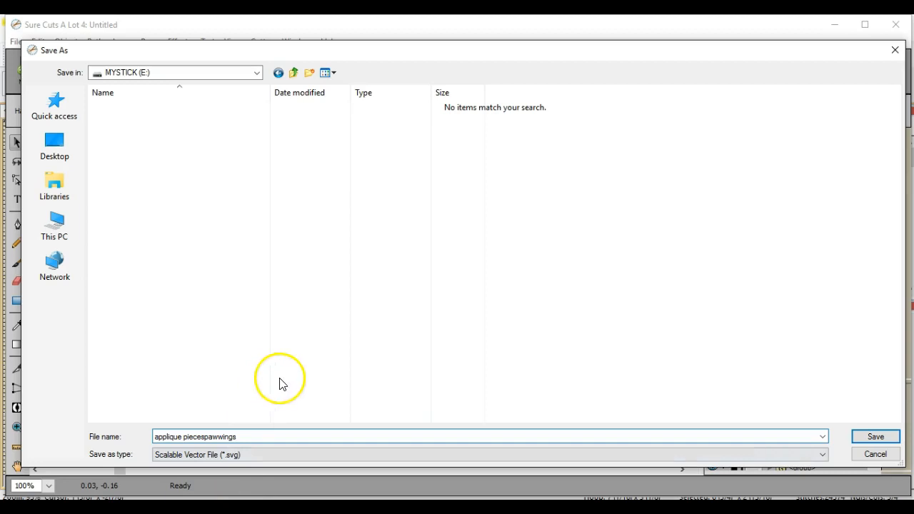
{"action": "left_click", "coordinate": [821, 454]}
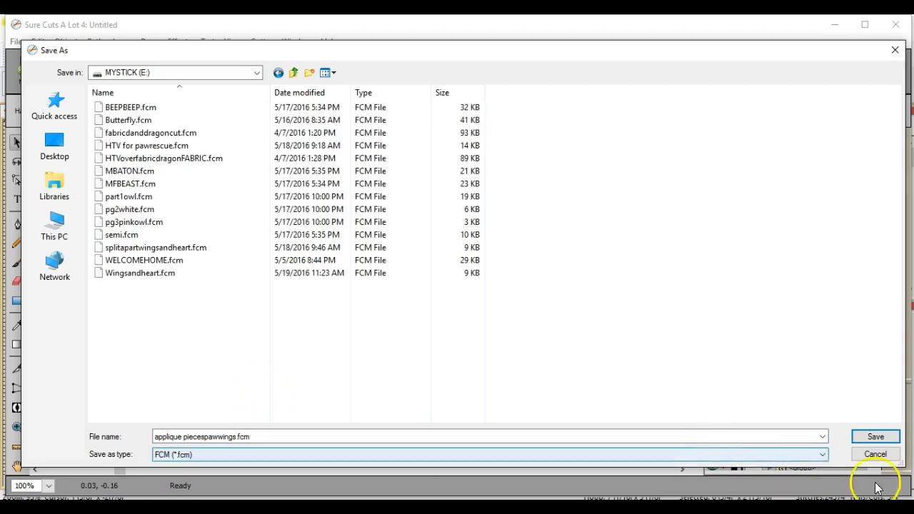
{"action": "left_click", "coordinate": [875, 437]}
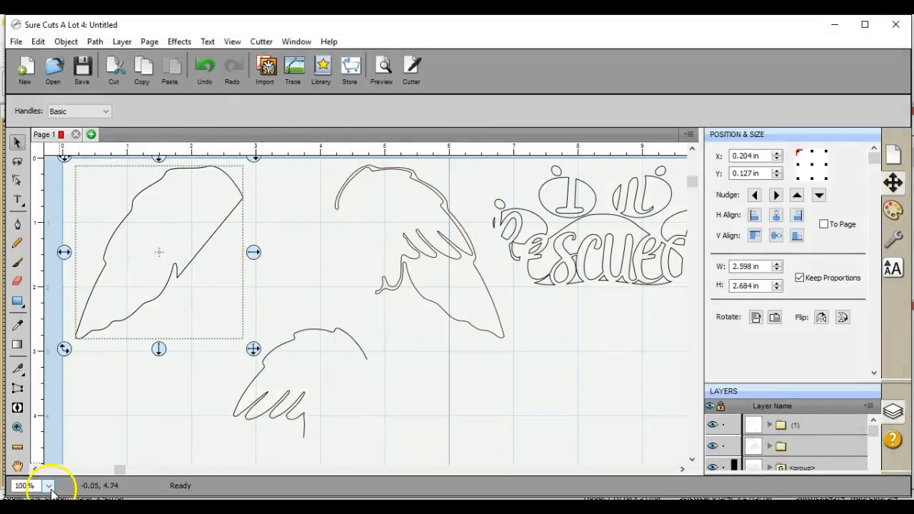
- Zoom out to 50% so the whole cutting mat and all pieces show
{"action": "left_click", "coordinate": [49, 485]}
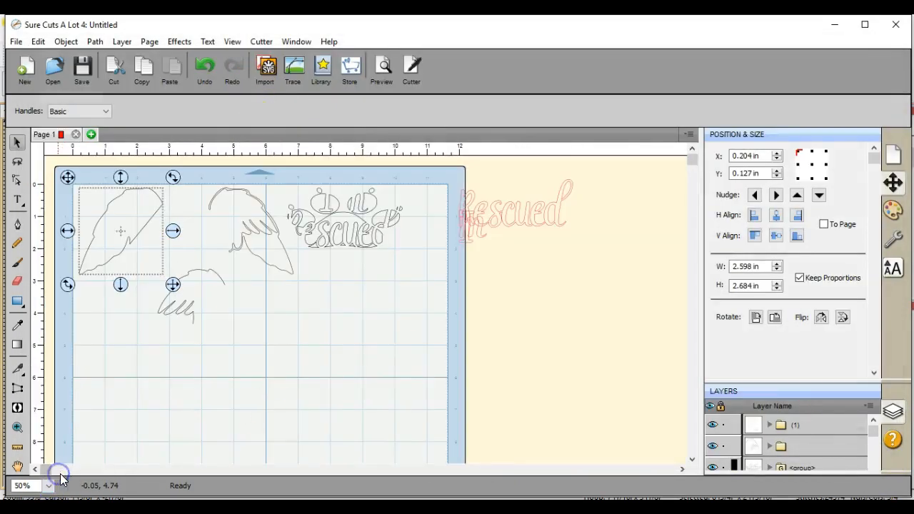